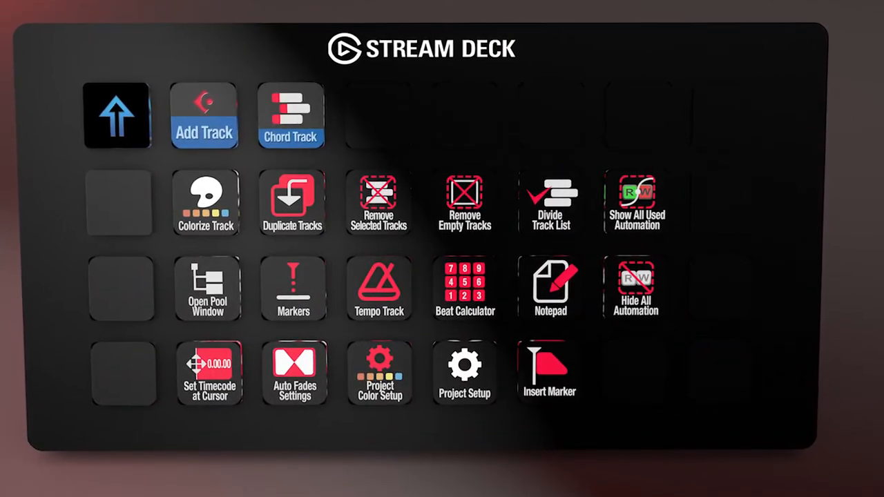
- Select the IAC Driver in MIDI Studio and bring up its Properties window
{"action": "left_click", "coordinate": [118, 113]}
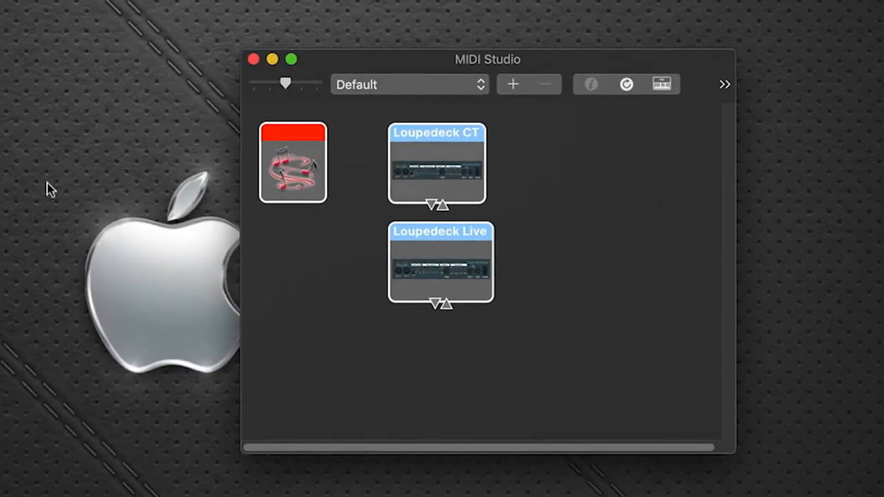
{"action": "mouse_move", "coordinate": [662, 407]}
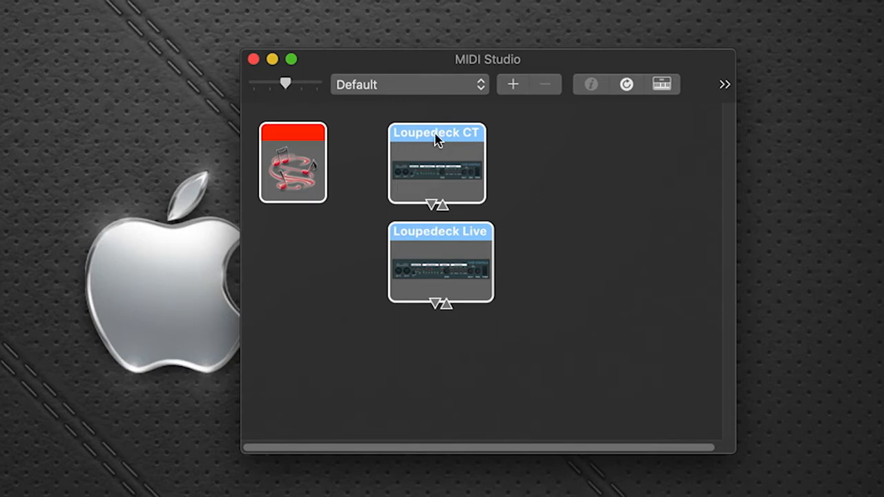
{"action": "mouse_move", "coordinate": [472, 290]}
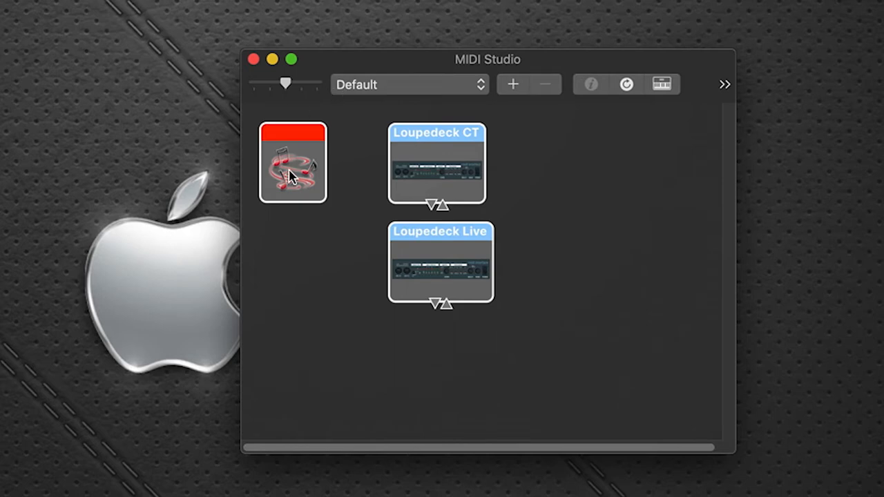
{"action": "left_click", "coordinate": [293, 163]}
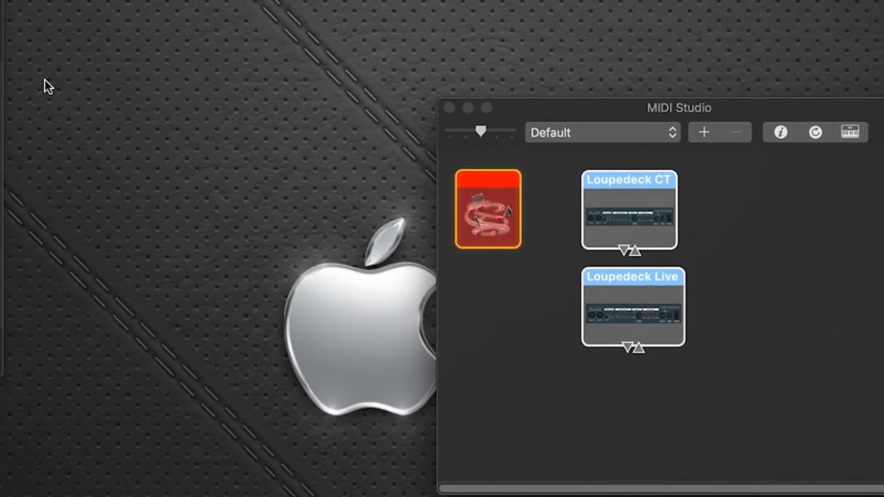
{"action": "double_click", "coordinate": [486, 208]}
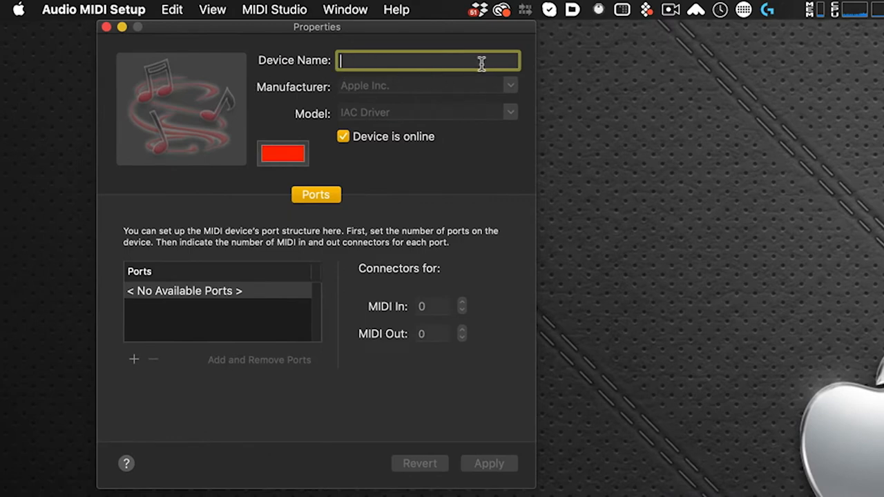
{"action": "mouse_move", "coordinate": [180, 68]}
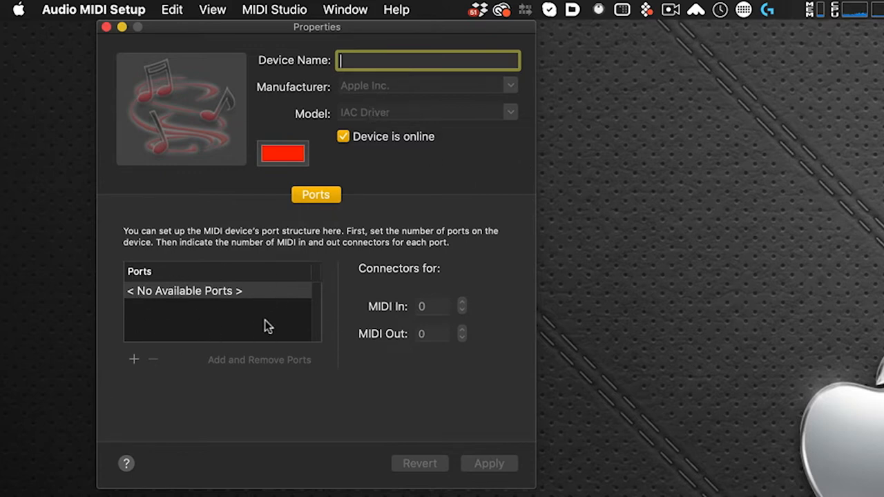
{"action": "mouse_move", "coordinate": [141, 365]}
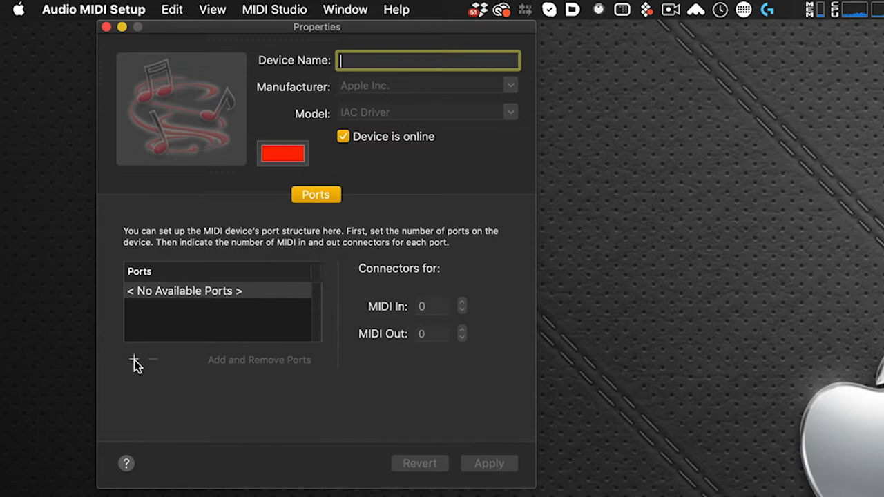
- Add IAC Bus 1 under Ports and rename it StreamDeck2Daw
{"action": "left_click", "coordinate": [134, 360]}
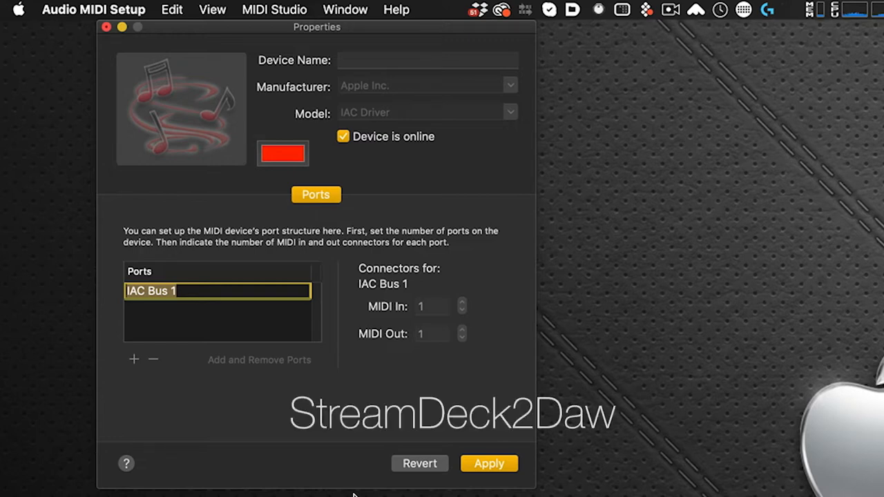
{"action": "type", "text": "Str"}
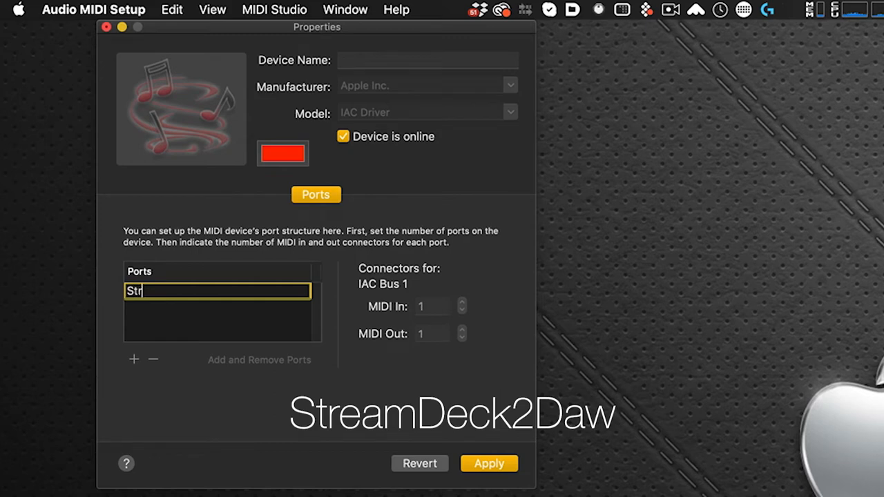
{"action": "type", "text": "eam"}
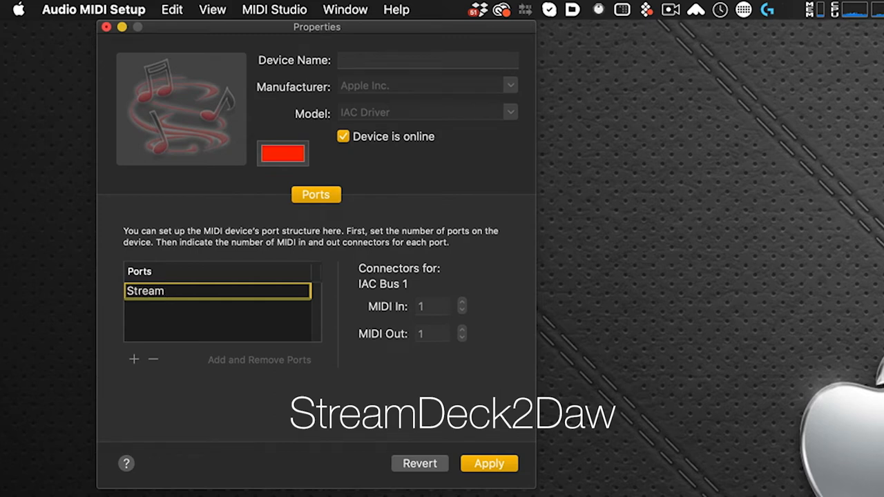
{"action": "type", "text": "Deck2D"}
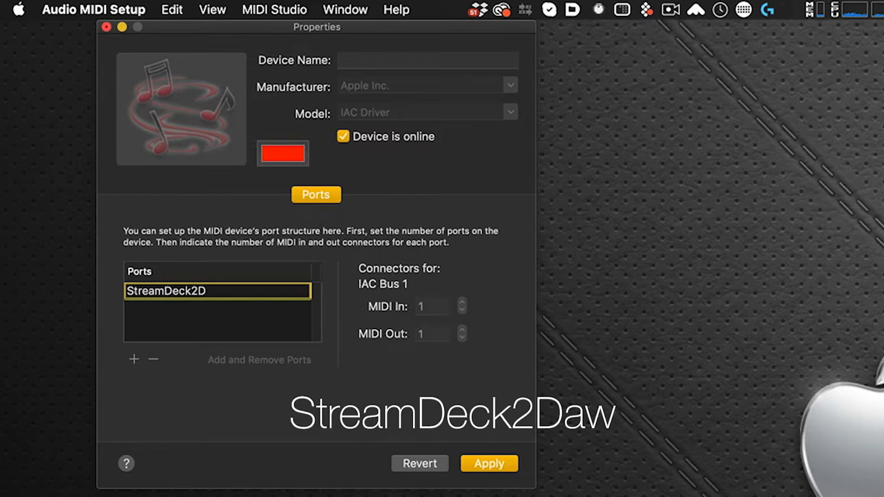
{"action": "type", "text": "aw"}
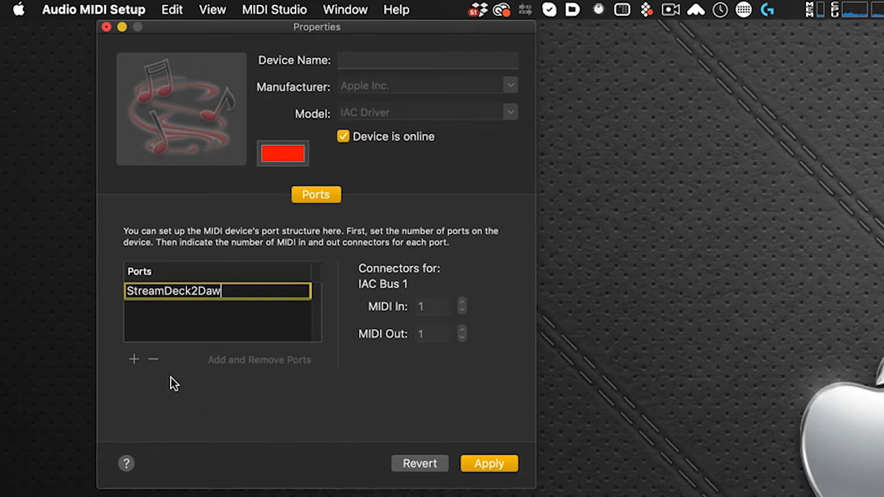
{"action": "mouse_move", "coordinate": [171, 403]}
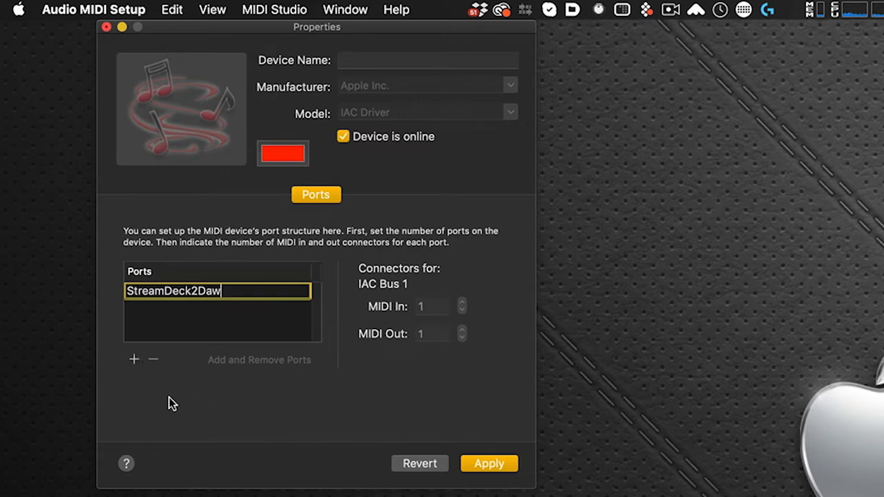
- Add IAC Bus 2 under Ports and rename it Daw2StreamDeck
{"action": "left_click", "coordinate": [134, 359]}
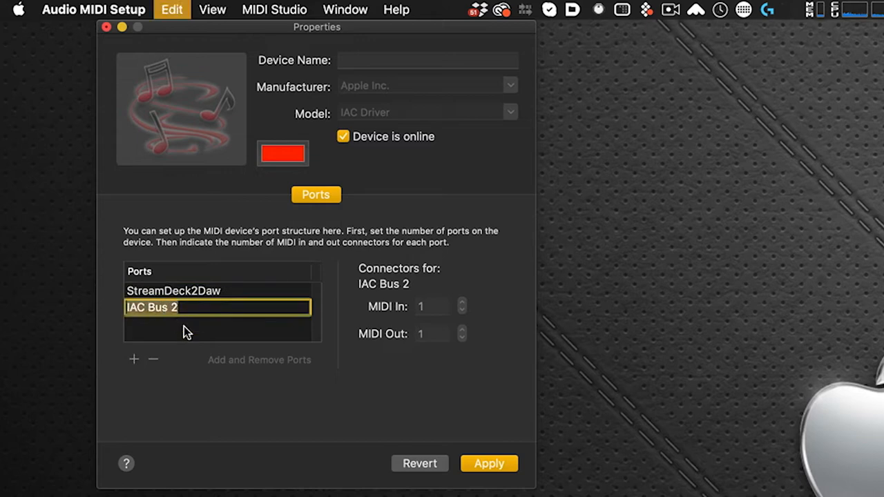
{"action": "mouse_move", "coordinate": [196, 354]}
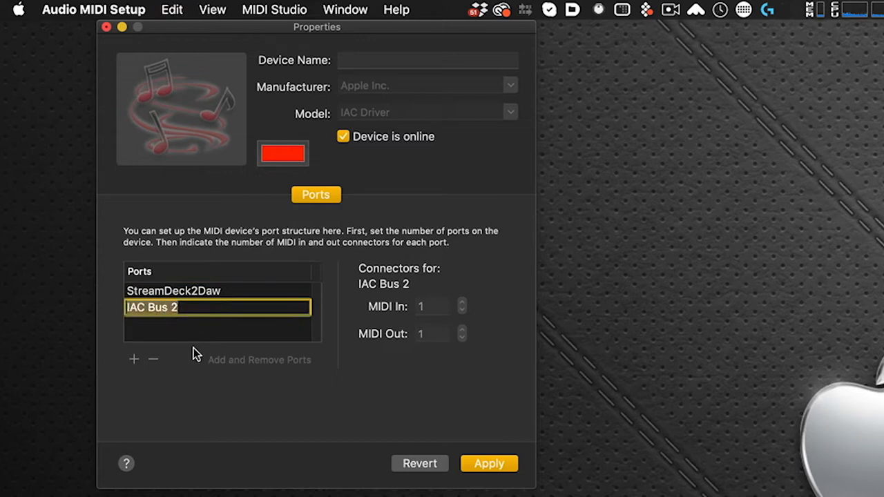
{"action": "type", "text": "Daw2"}
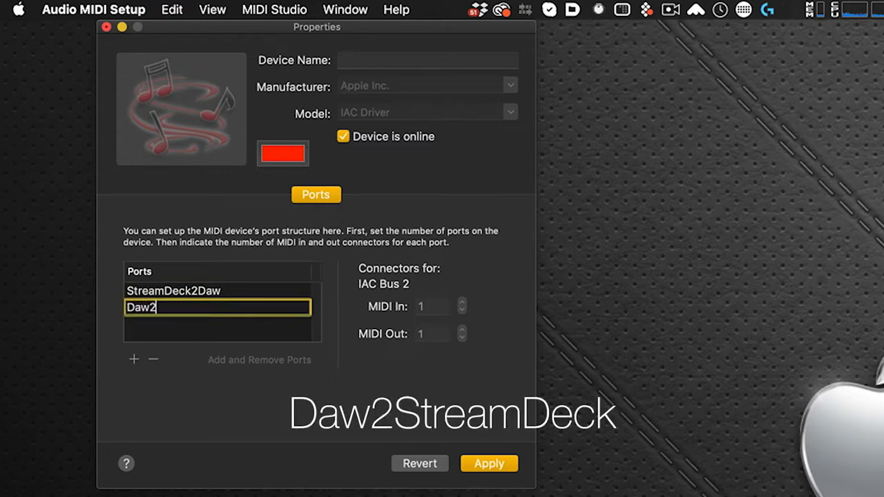
{"action": "type", "text": "Stre"}
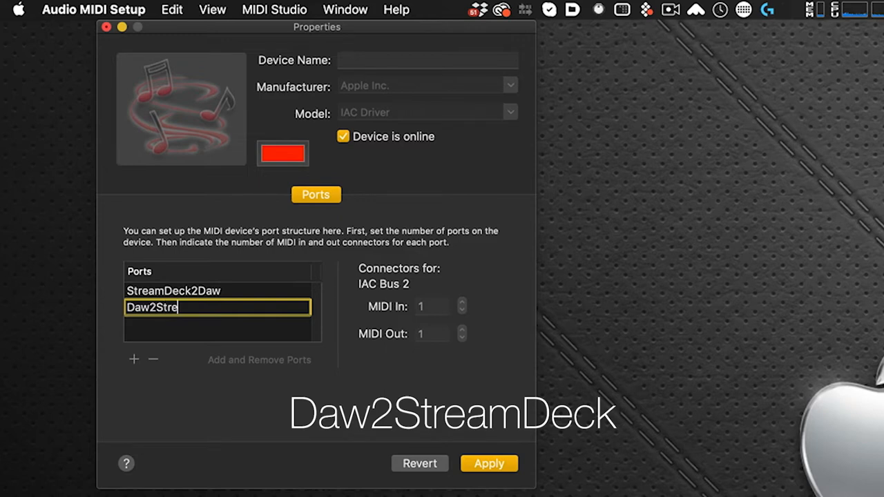
{"action": "type", "text": "amDe"}
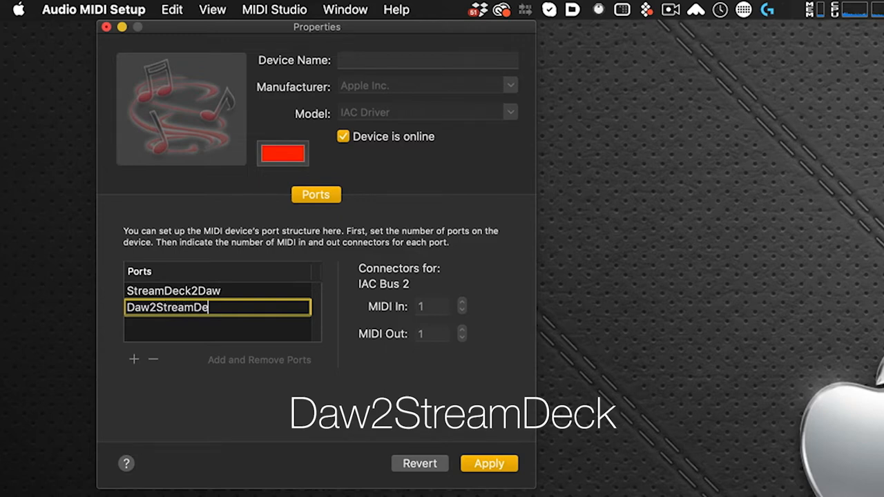
{"action": "type", "text": "ck"}
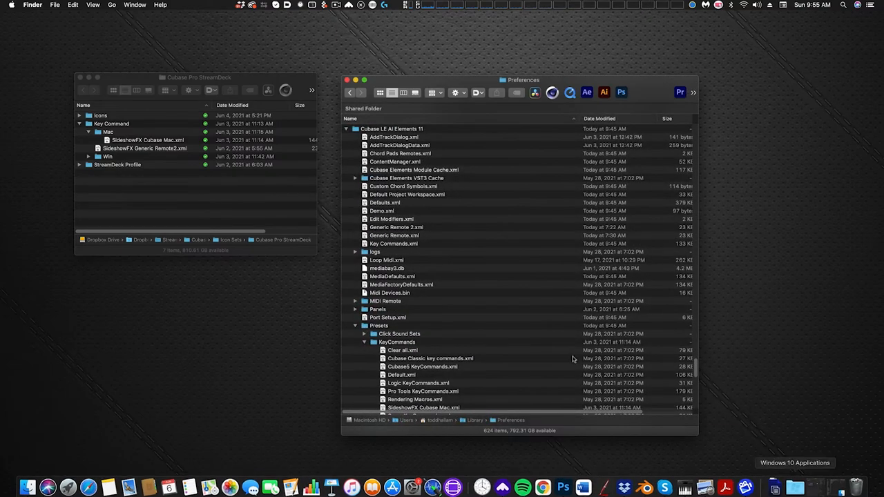
{"action": "mouse_move", "coordinate": [420, 192]}
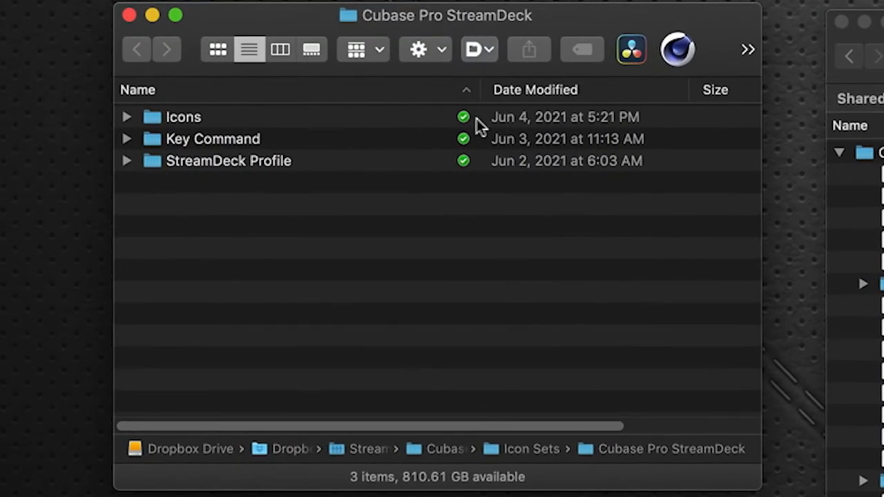
{"action": "mouse_move", "coordinate": [270, 145]}
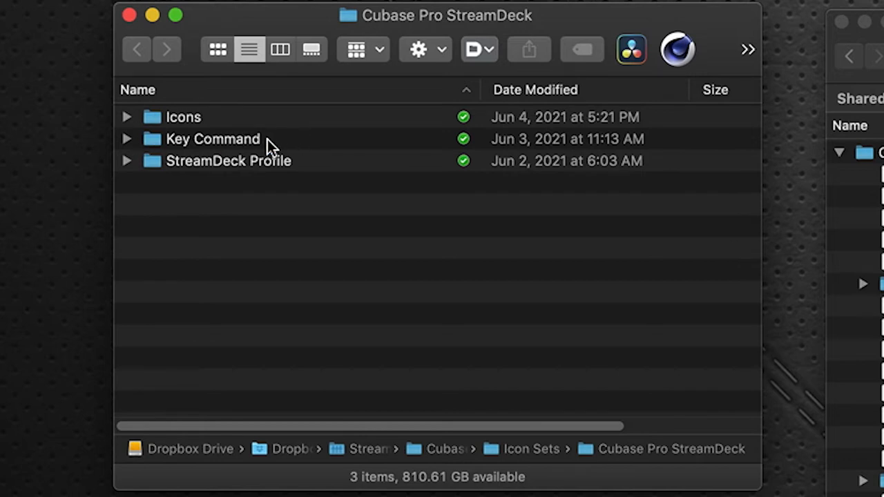
{"action": "mouse_move", "coordinate": [232, 168]}
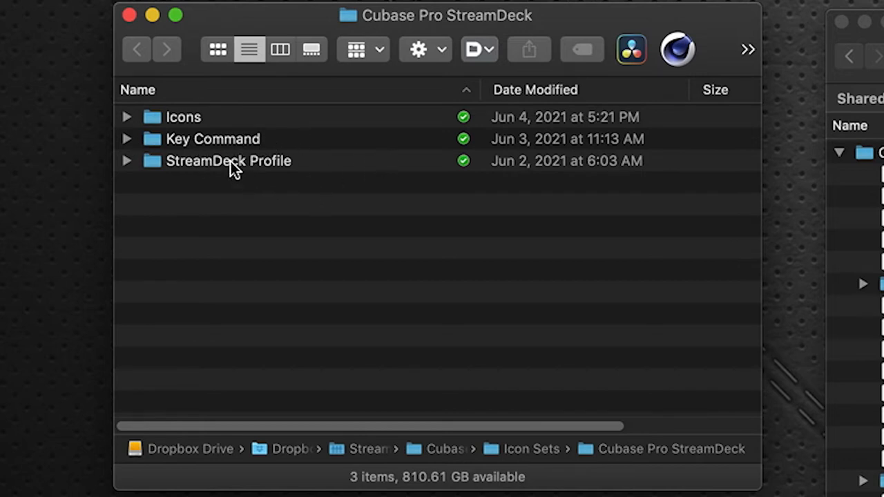
- Expand Key Command > Mac and select the SideshowFX Cubase Mac.xml key-command file
{"action": "left_click", "coordinate": [127, 139]}
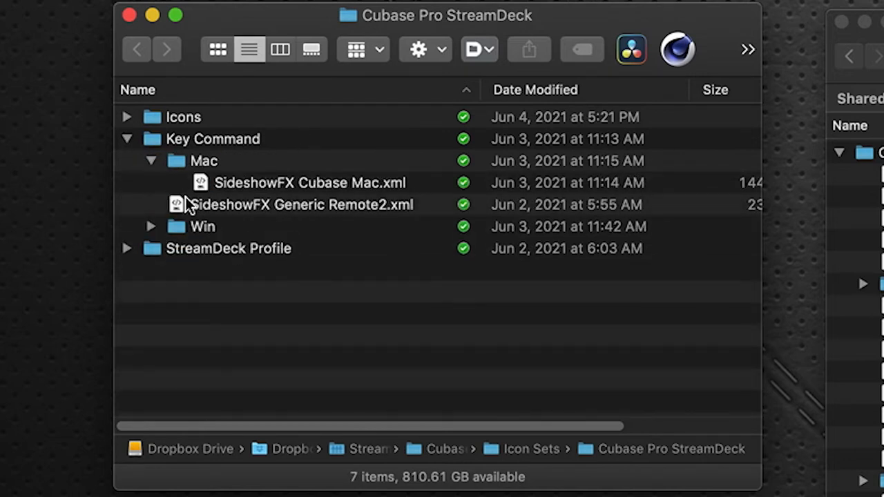
{"action": "left_click", "coordinate": [152, 160]}
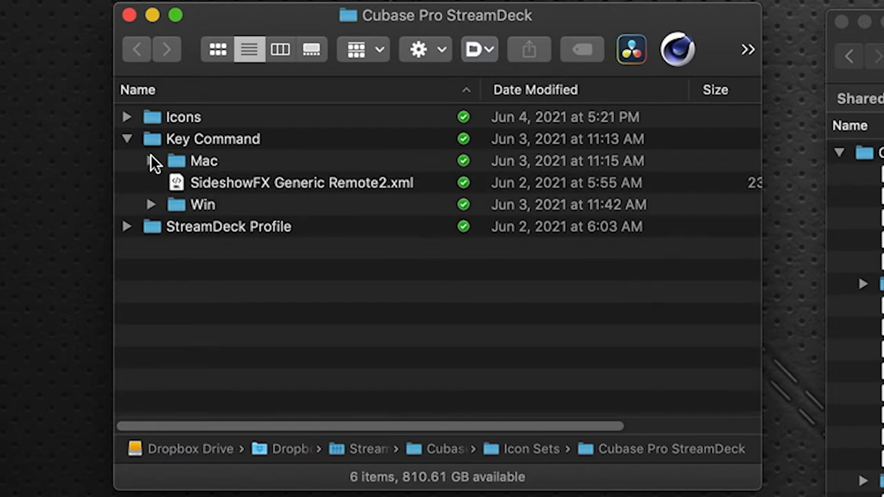
{"action": "left_click", "coordinate": [152, 160]}
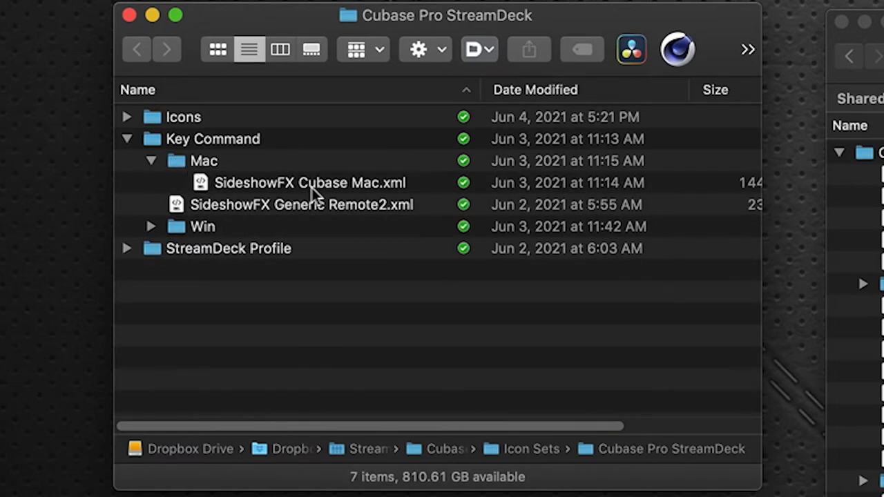
{"action": "left_click", "coordinate": [310, 183]}
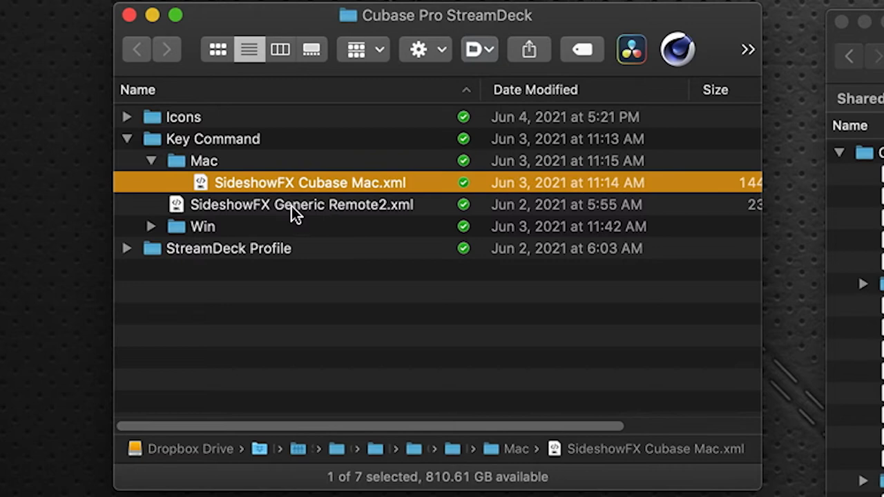
{"action": "mouse_move", "coordinate": [362, 205]}
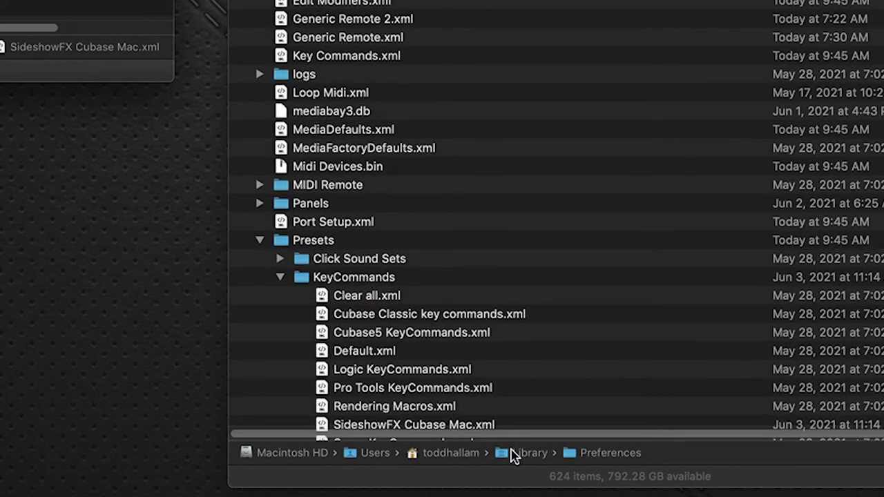
{"action": "scroll", "scroll_direction": "down", "scroll_amount": 3}
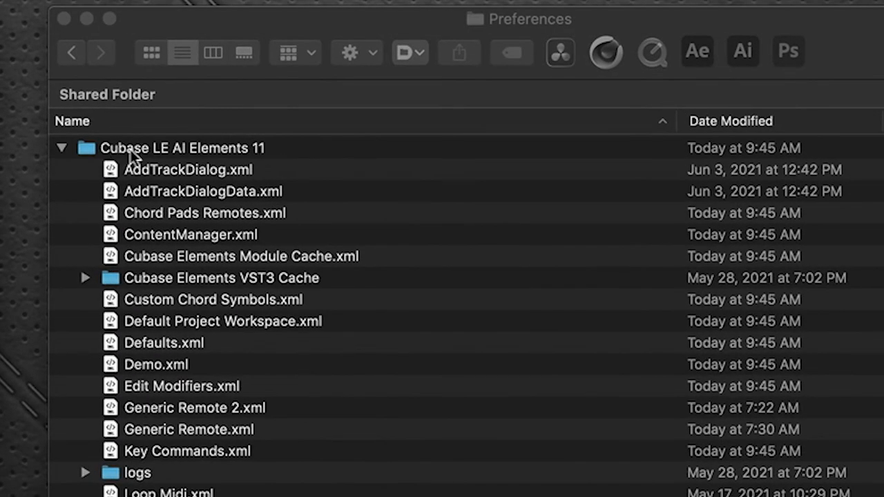
{"action": "mouse_move", "coordinate": [268, 160]}
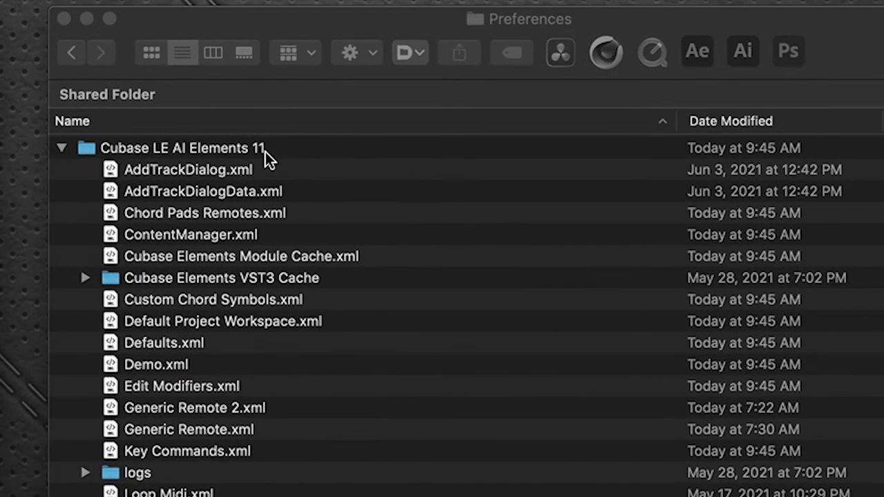
{"action": "mouse_move", "coordinate": [249, 149]}
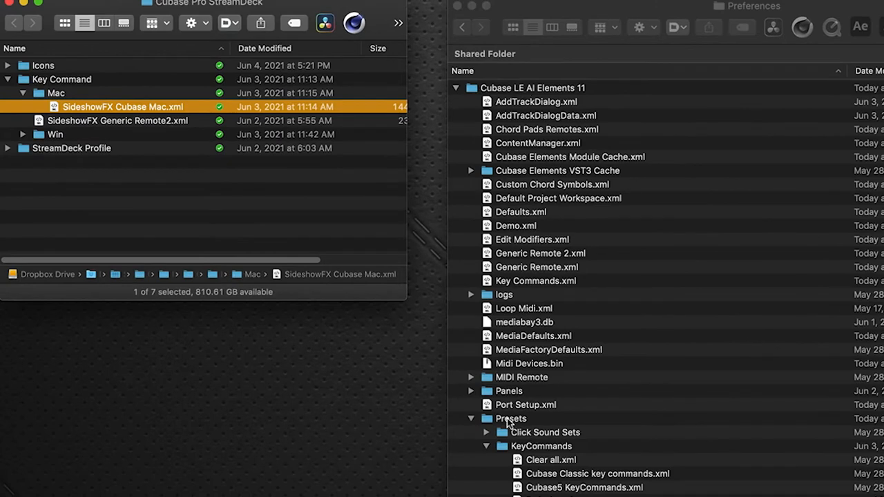
{"action": "mouse_move", "coordinate": [538, 453]}
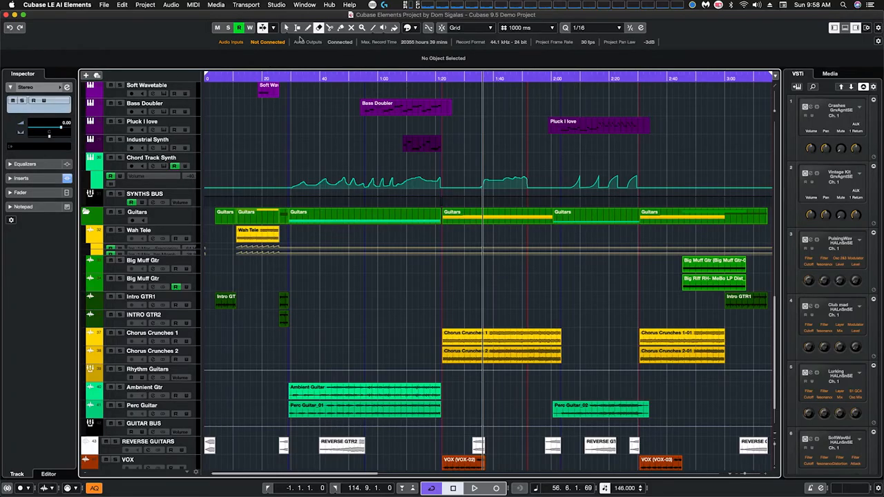
- Go to Studio > Studio Setup to view the MIDI Port Setup list
{"action": "left_click", "coordinate": [276, 6]}
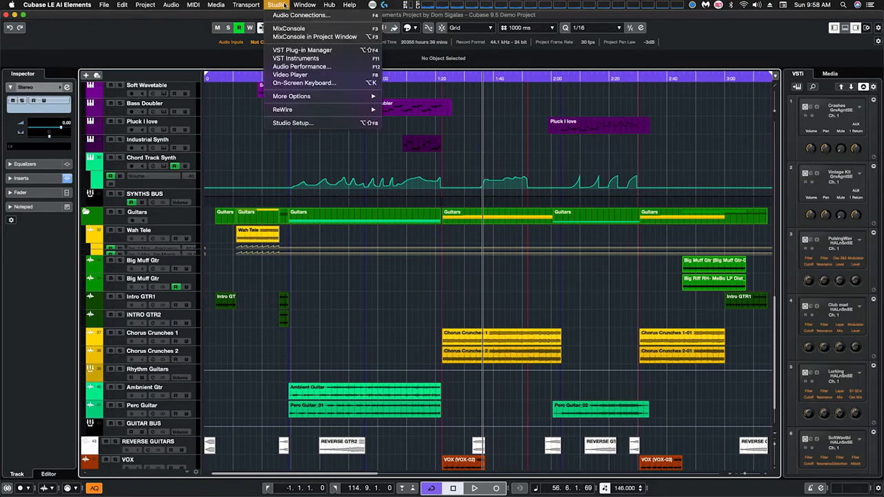
{"action": "left_click", "coordinate": [293, 123]}
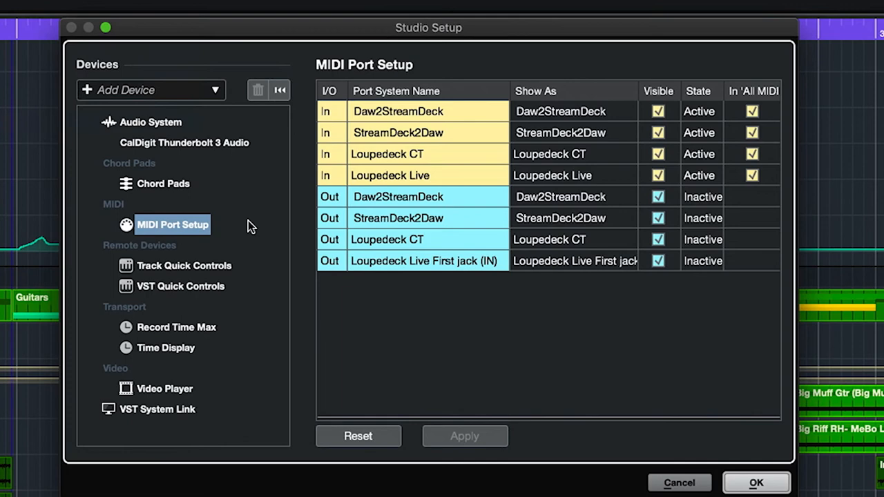
{"action": "mouse_move", "coordinate": [133, 232]}
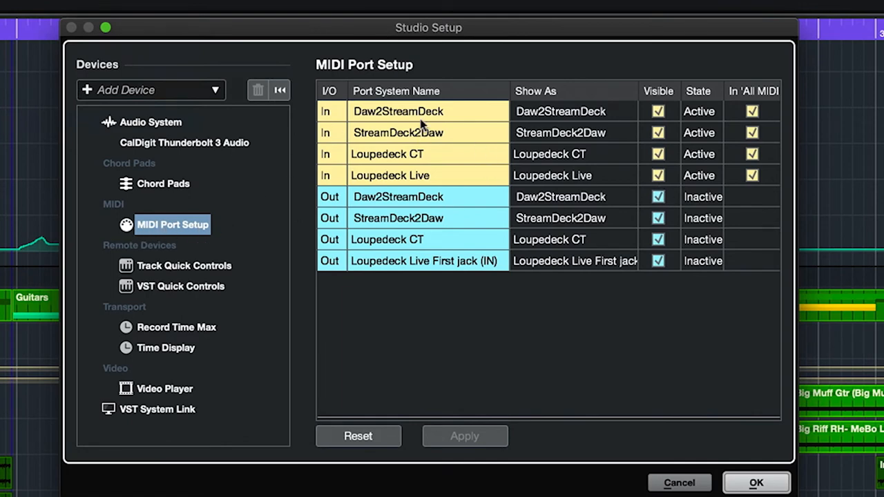
{"action": "mouse_move", "coordinate": [376, 131]}
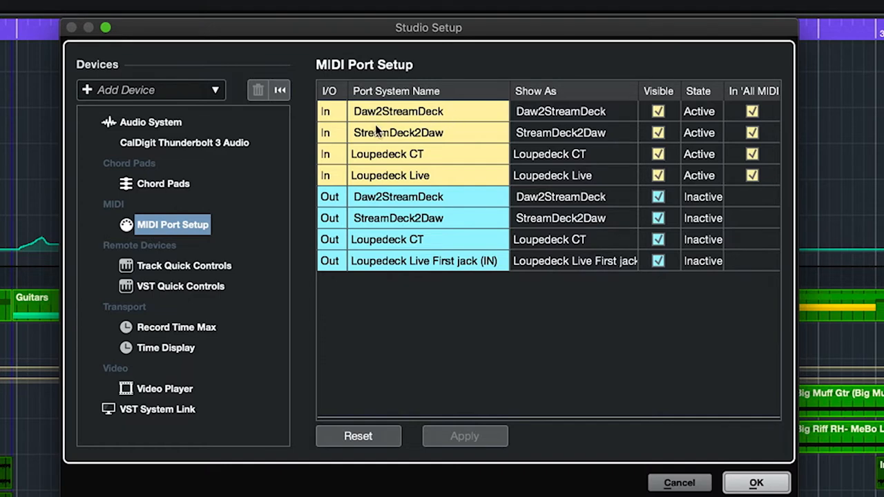
{"action": "mouse_move", "coordinate": [461, 142]}
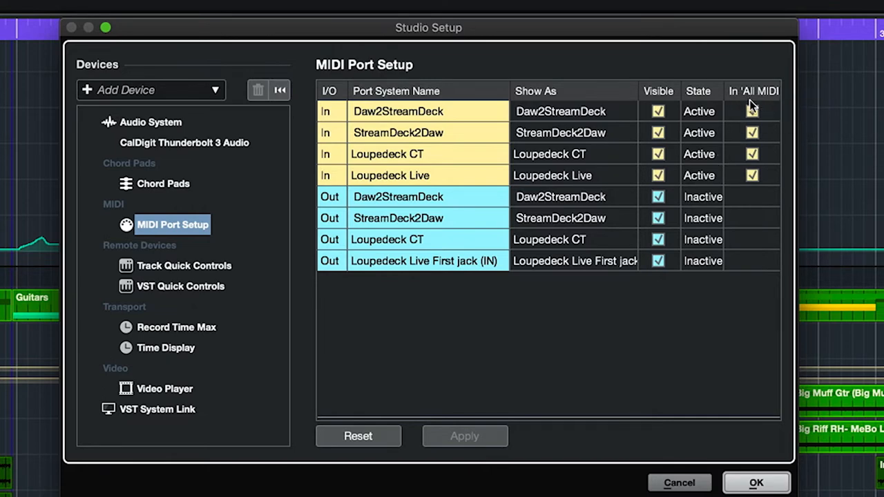
{"action": "mouse_move", "coordinate": [752, 122]}
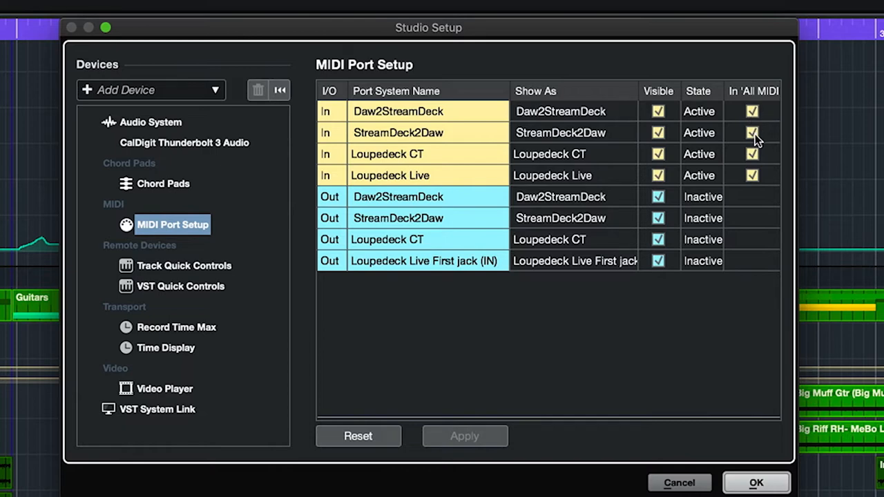
{"action": "mouse_move", "coordinate": [765, 141]}
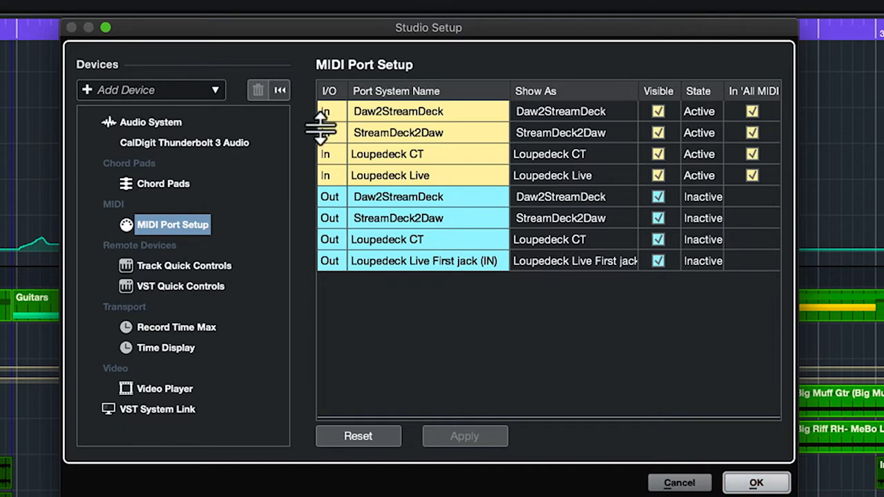
{"action": "mouse_move", "coordinate": [127, 89]}
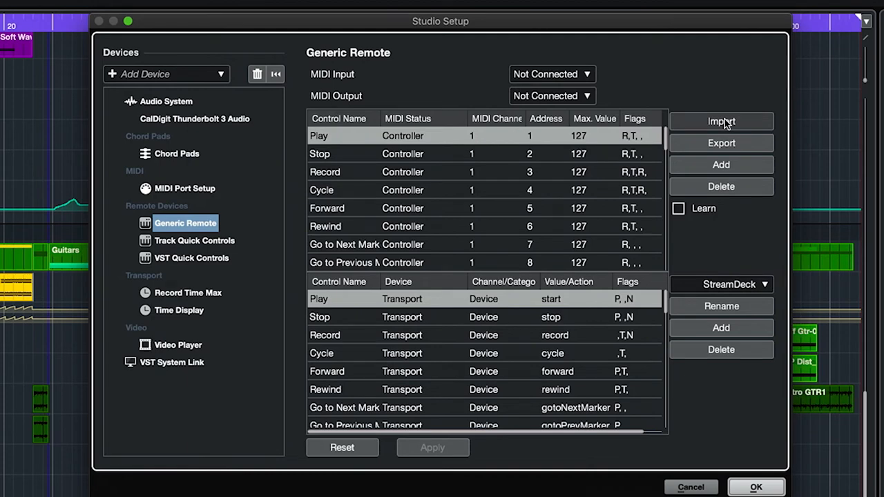
- Import SideshowFX Generic Remote2.xml from the Key Command folder as a Generic Remote
{"action": "left_click", "coordinate": [721, 122]}
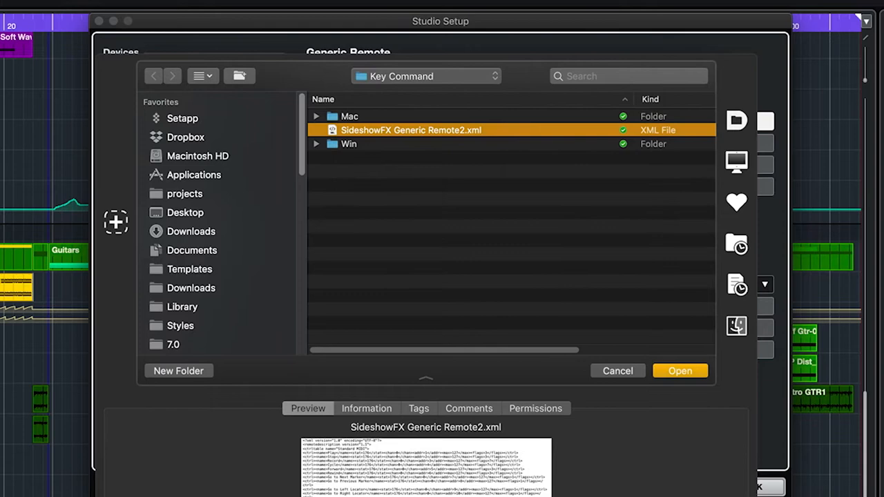
{"action": "left_click", "coordinate": [153, 76]}
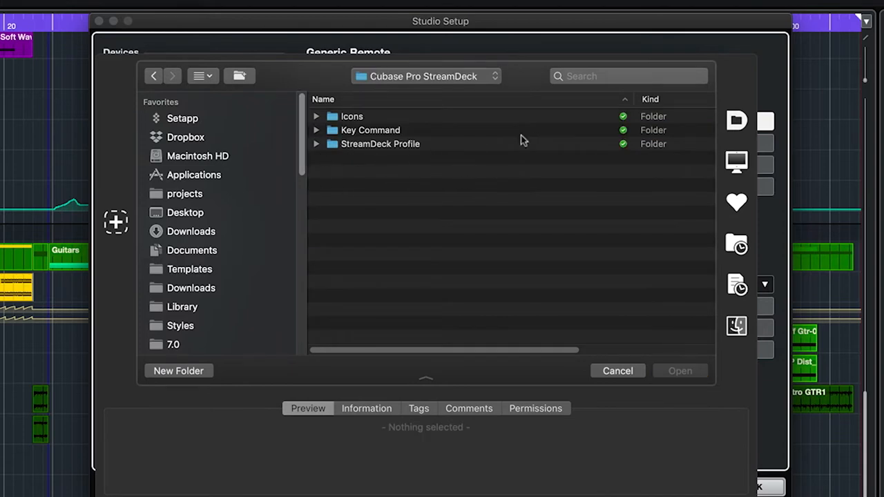
{"action": "mouse_move", "coordinate": [476, 160]}
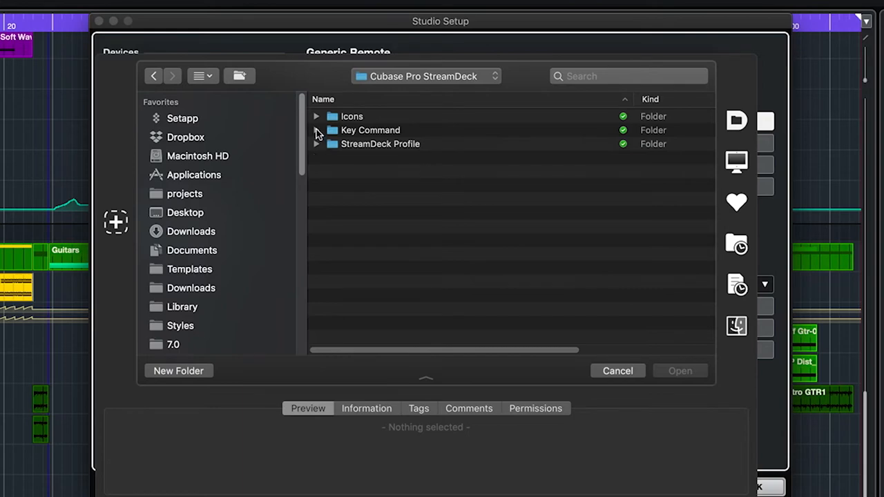
{"action": "left_click", "coordinate": [315, 129]}
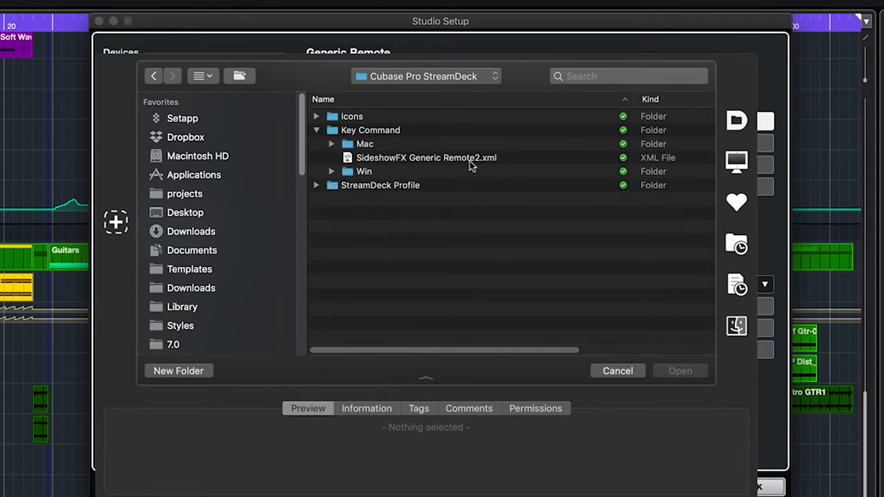
{"action": "mouse_move", "coordinate": [467, 165]}
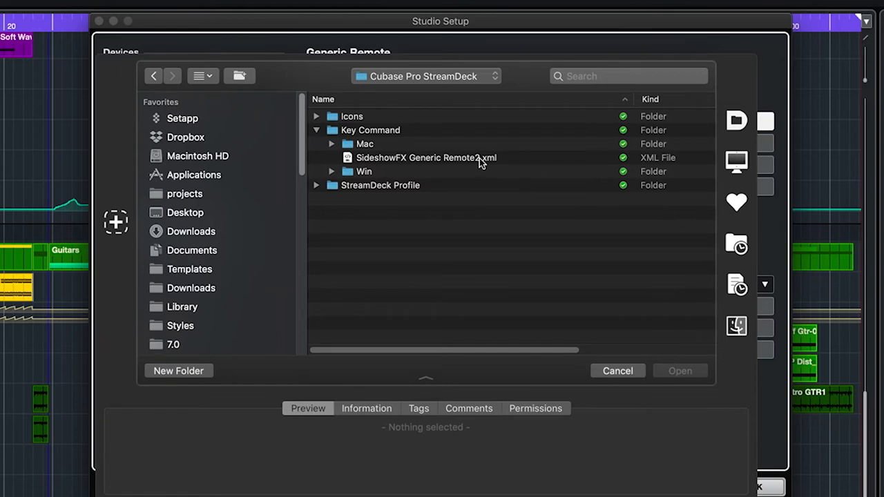
{"action": "left_click", "coordinate": [616, 370]}
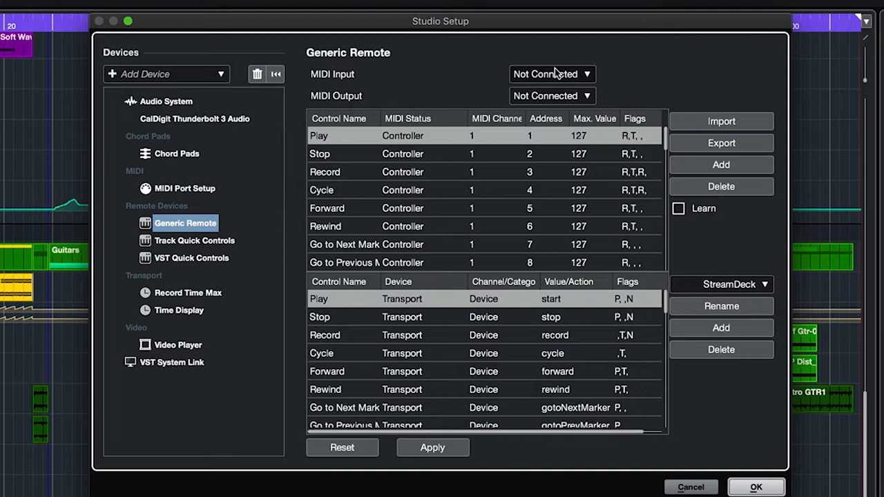
- Route the remote's MIDI Input to StreamDeck2Daw and Output to Daw2StreamDeck, apply and confirm
{"action": "left_click", "coordinate": [550, 74]}
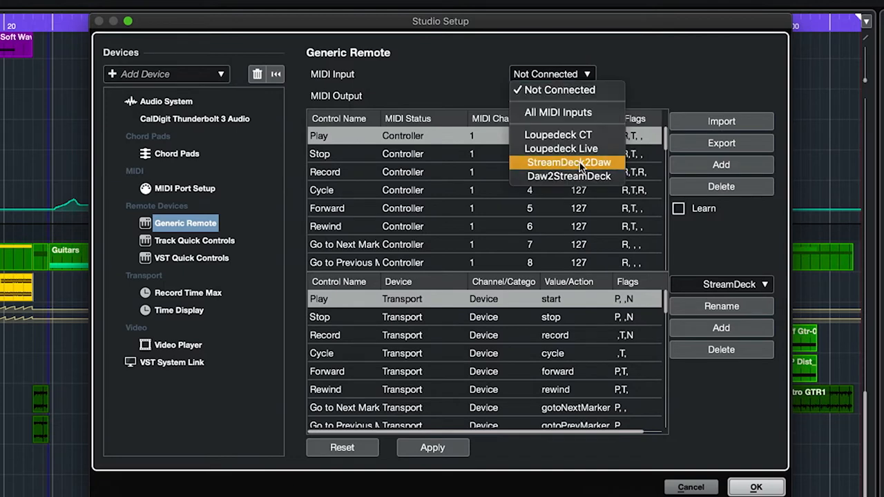
{"action": "left_click", "coordinate": [569, 164]}
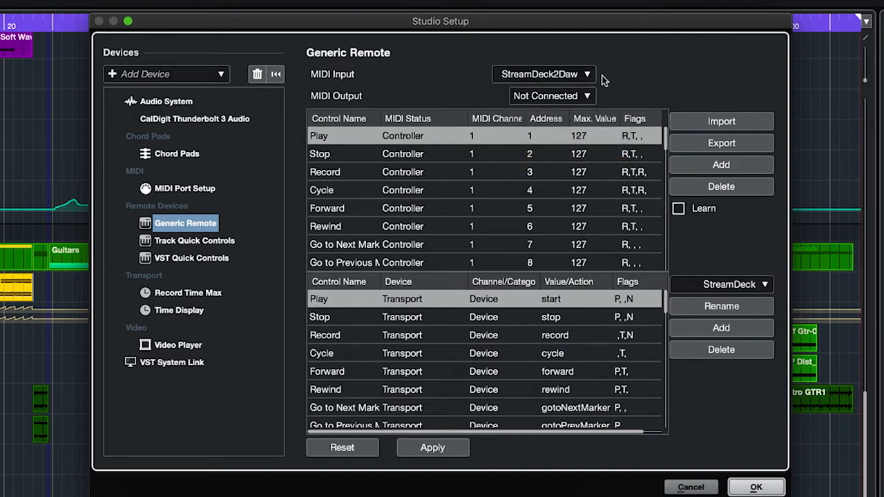
{"action": "left_click", "coordinate": [551, 96]}
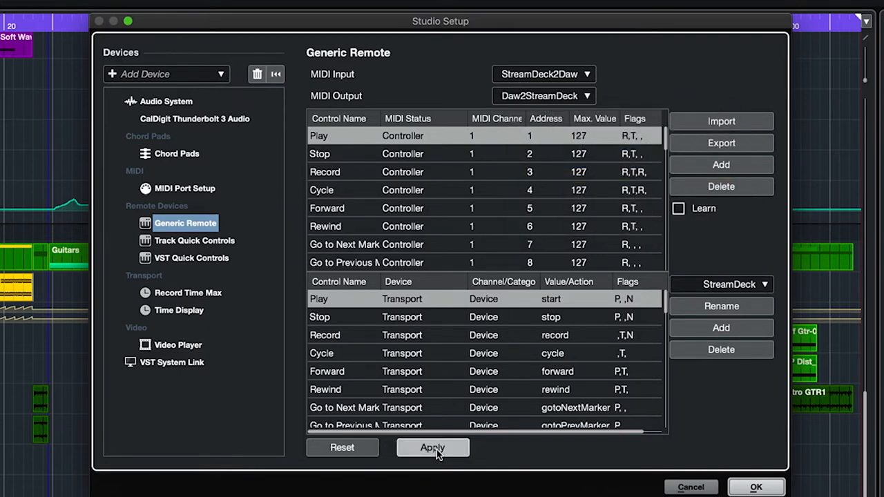
{"action": "left_click", "coordinate": [433, 448]}
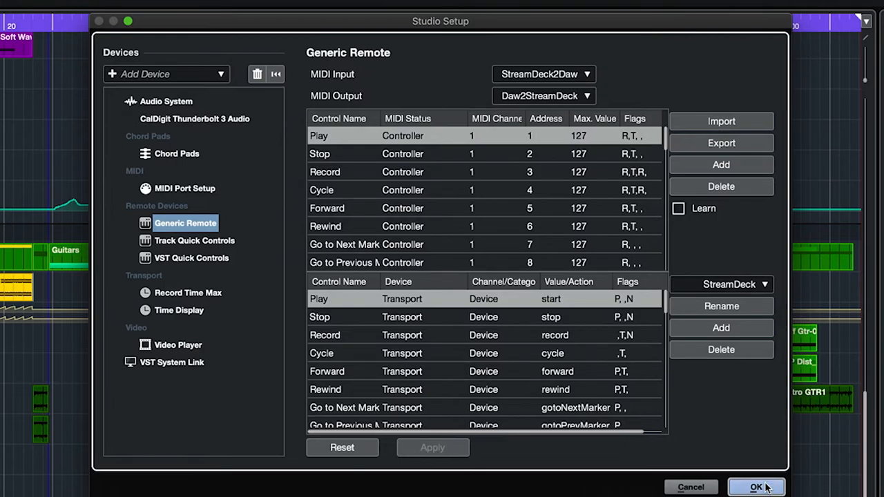
{"action": "left_click", "coordinate": [755, 486]}
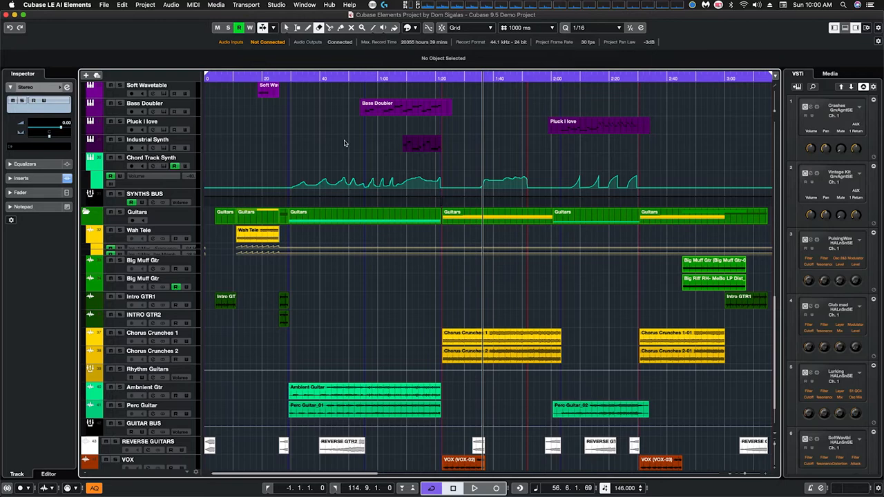
- In Key Commands, choose the SideshowFX Cubase Mac preset and confirm with OK
{"action": "left_click", "coordinate": [144, 6]}
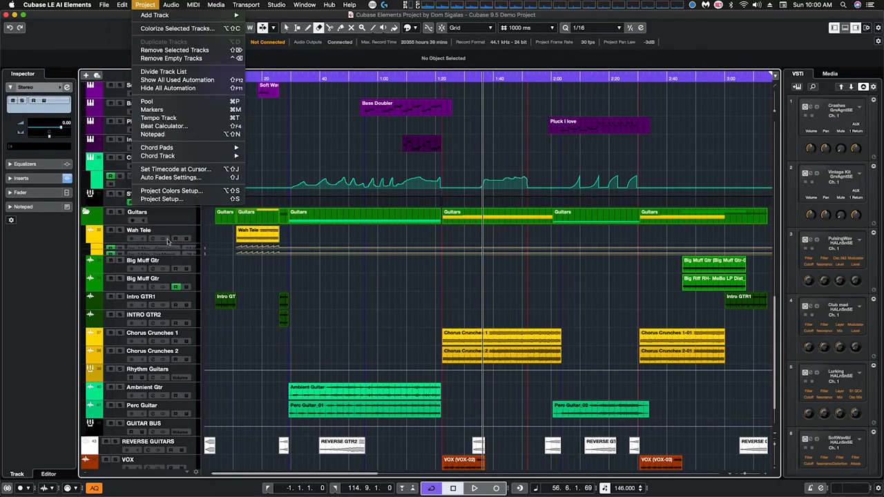
{"action": "left_click", "coordinate": [122, 6]}
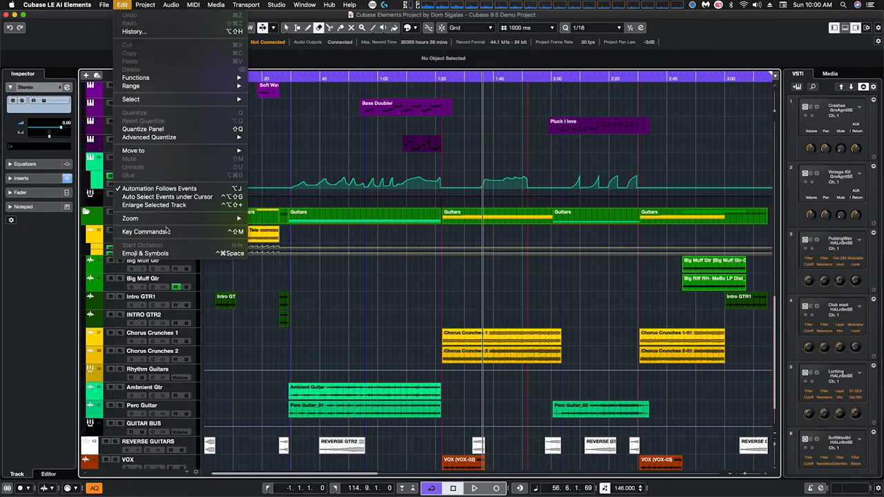
{"action": "left_click", "coordinate": [145, 232]}
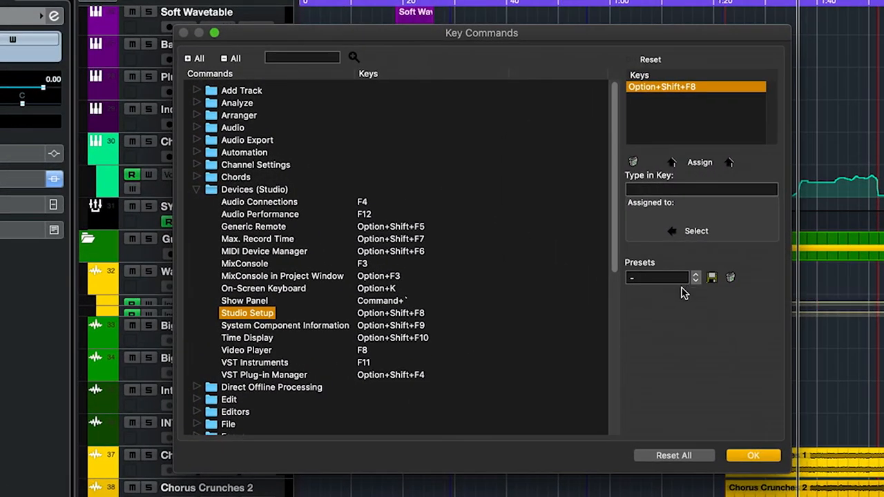
{"action": "mouse_move", "coordinate": [777, 321]}
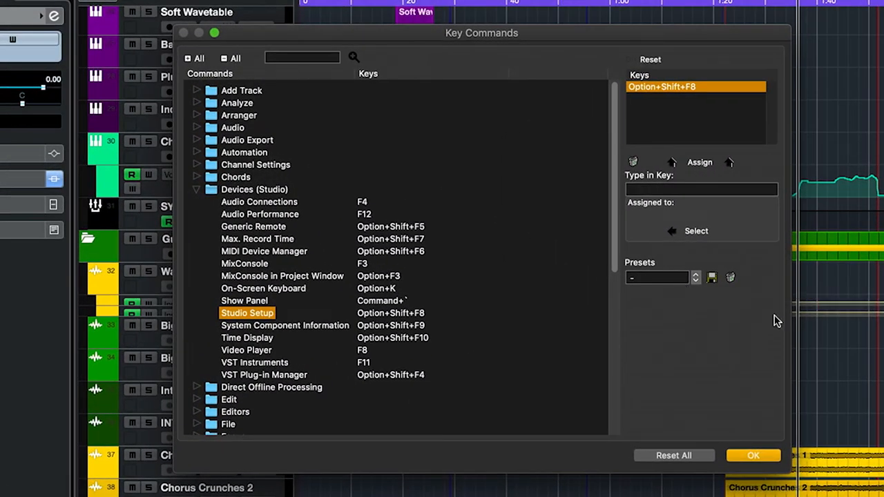
{"action": "left_click", "coordinate": [656, 278]}
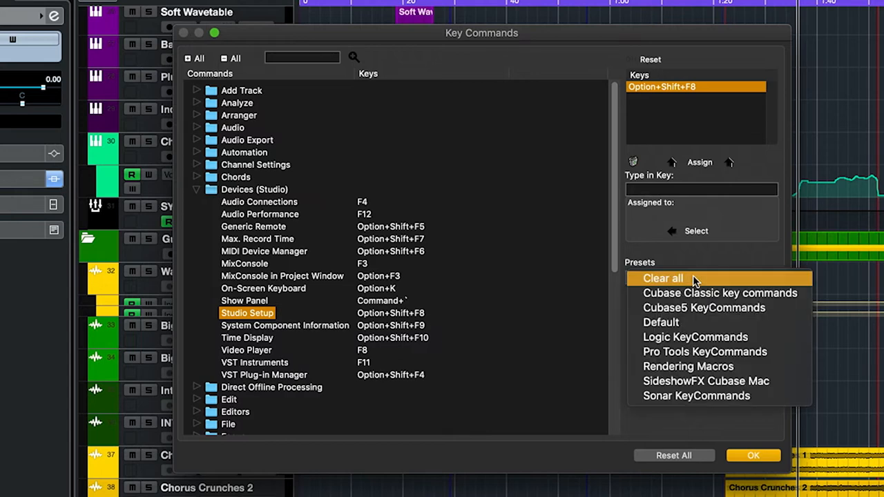
{"action": "mouse_move", "coordinate": [705, 382]}
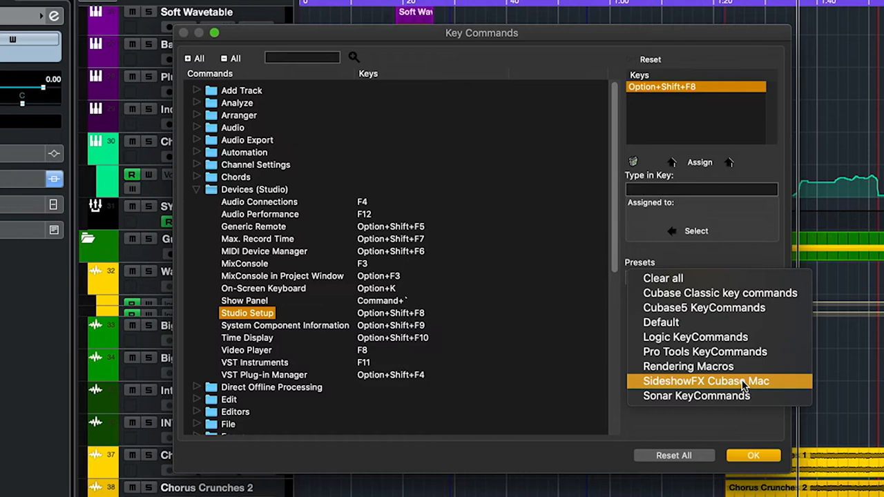
{"action": "left_click", "coordinate": [704, 382]}
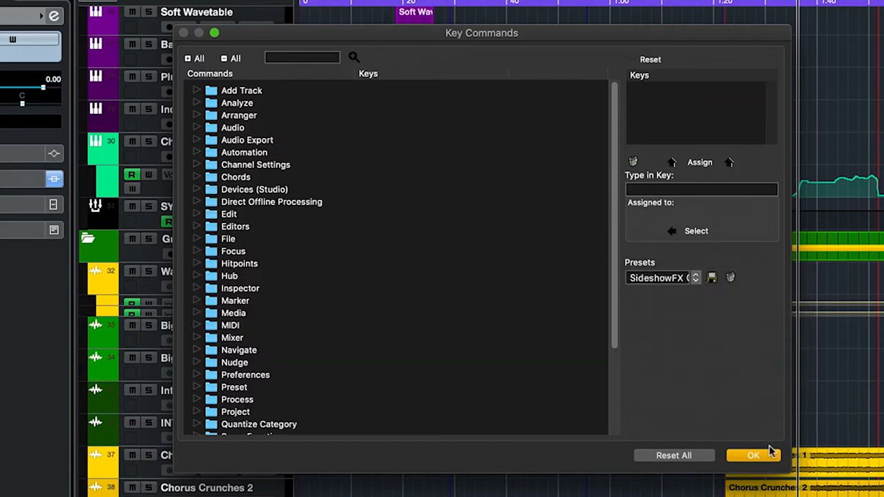
{"action": "left_click", "coordinate": [753, 456]}
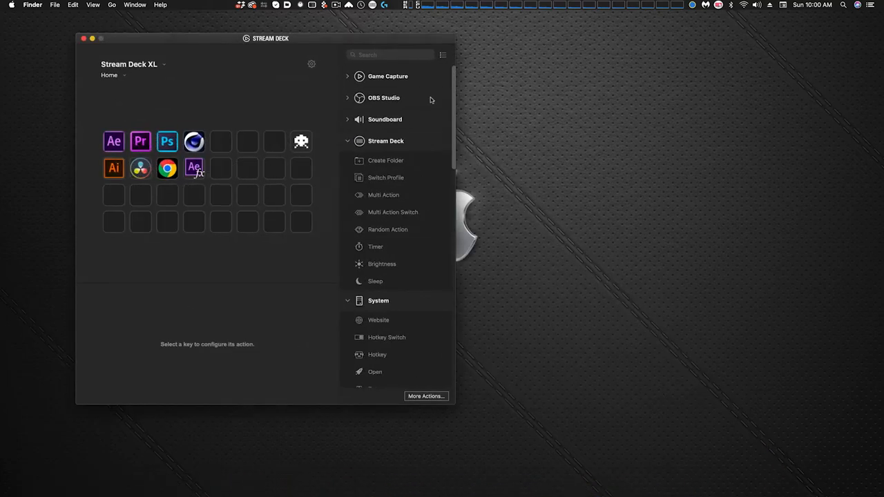
{"action": "mouse_move", "coordinate": [310, 110]}
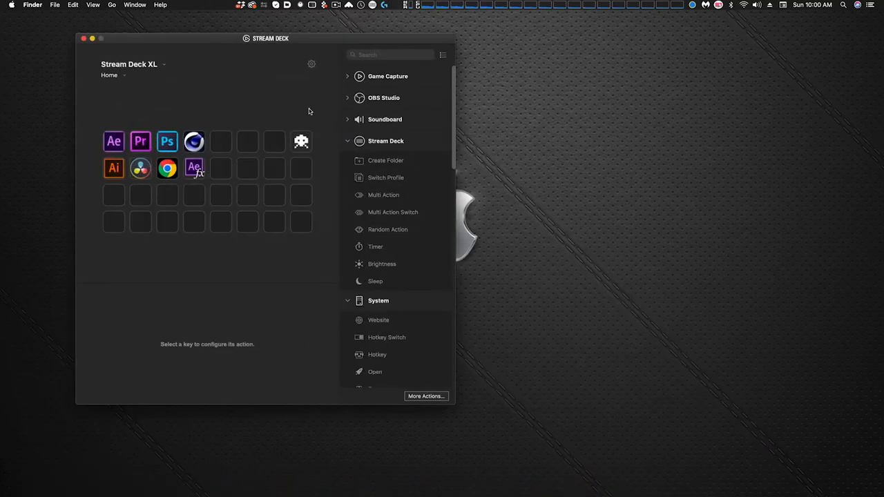
{"action": "mouse_move", "coordinate": [426, 395]}
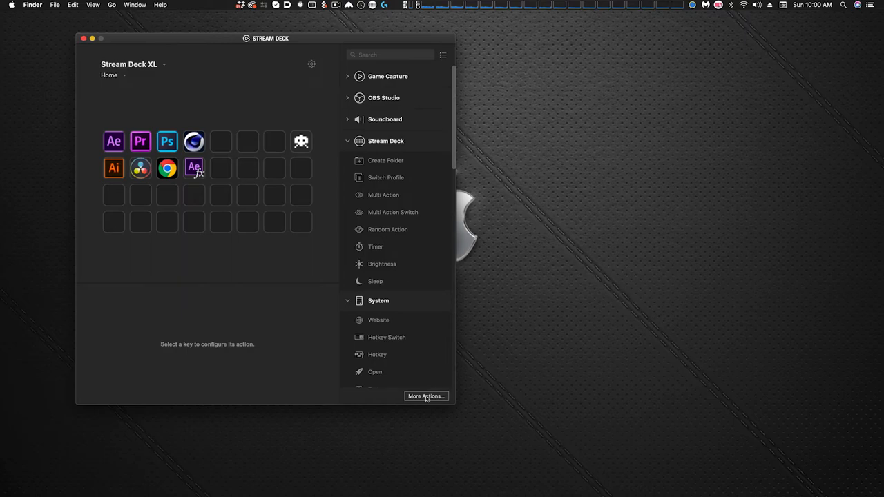
- Go to More Actions at the bottom of the Stream Deck actions list
{"action": "left_click", "coordinate": [425, 395]}
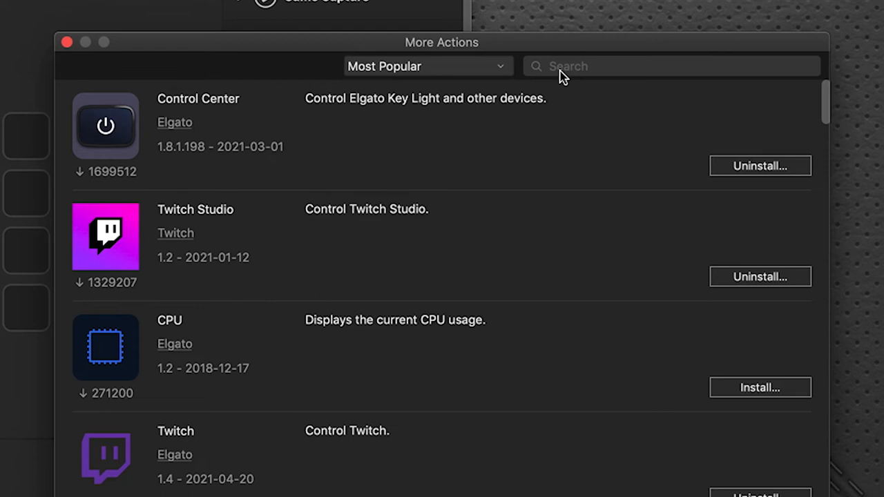
{"action": "mouse_move", "coordinate": [564, 75]}
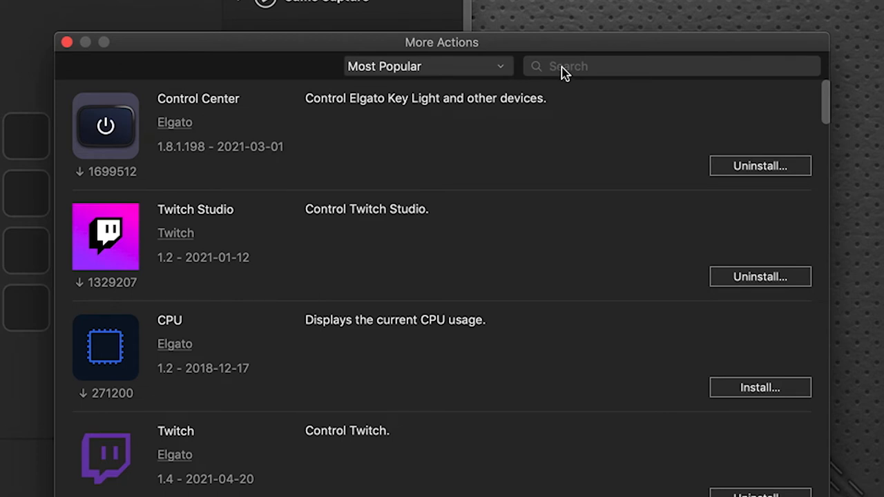
- Search for 'cubase', install the Cubase plugin, then search for 'midi'
{"action": "type", "text": "cubase"}
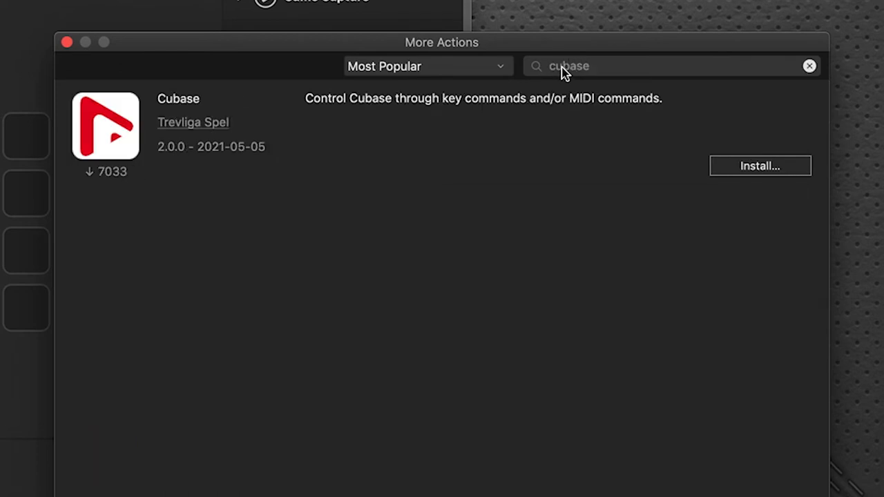
{"action": "mouse_move", "coordinate": [760, 165]}
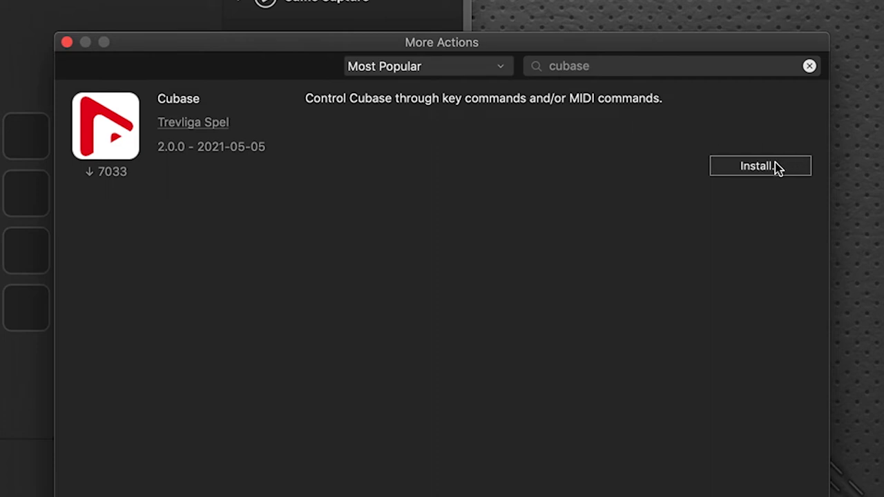
{"action": "left_click", "coordinate": [760, 166]}
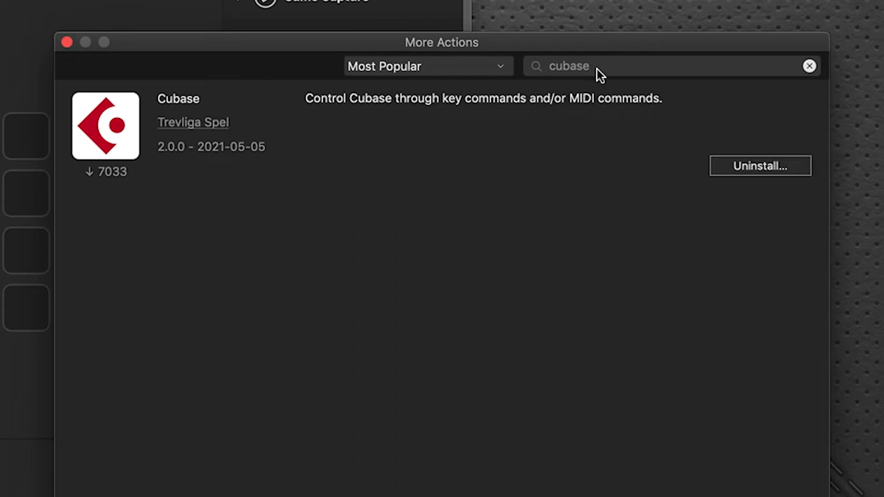
{"action": "double_click", "coordinate": [569, 66]}
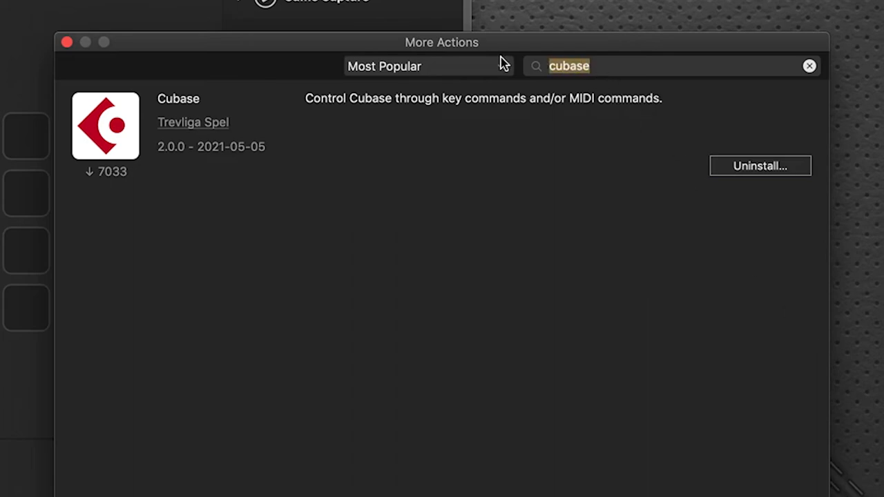
{"action": "type", "text": "midi"}
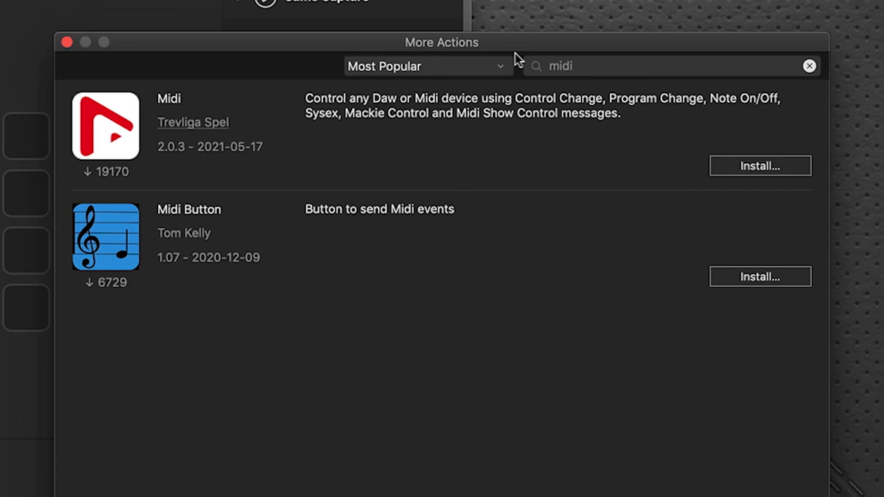
{"action": "mouse_move", "coordinate": [145, 130]}
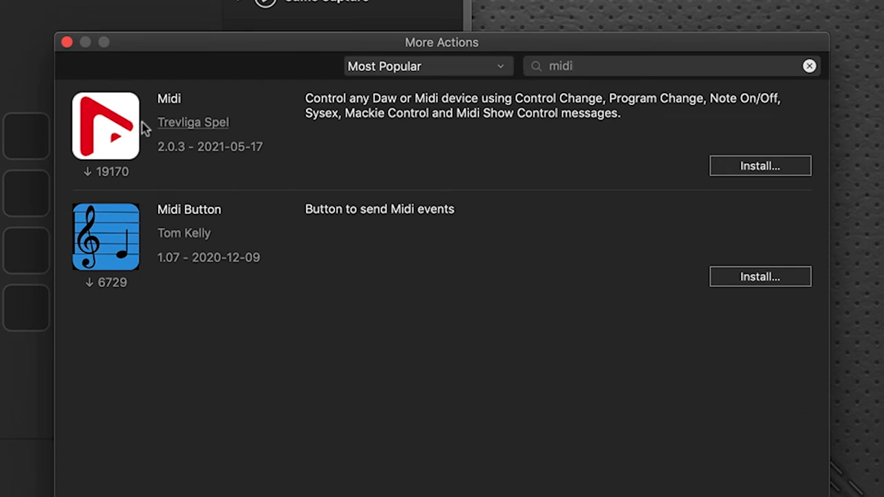
{"action": "mouse_move", "coordinate": [94, 105]}
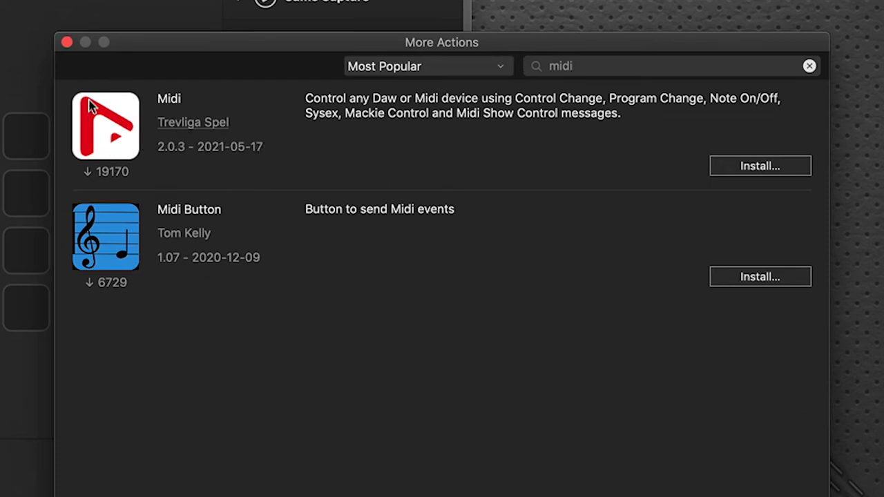
{"action": "mouse_move", "coordinate": [163, 132]}
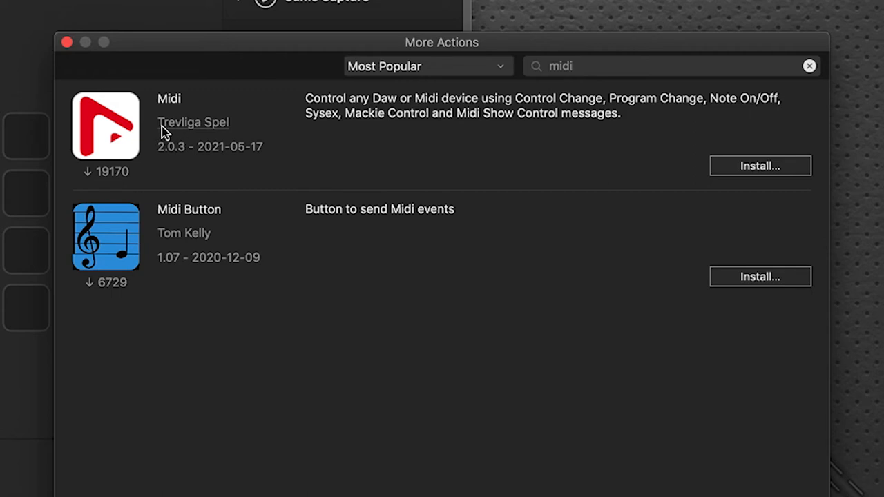
- Install the Trevliga Spel Midi plugin and return to the main Stream Deck window
{"action": "left_click", "coordinate": [760, 165]}
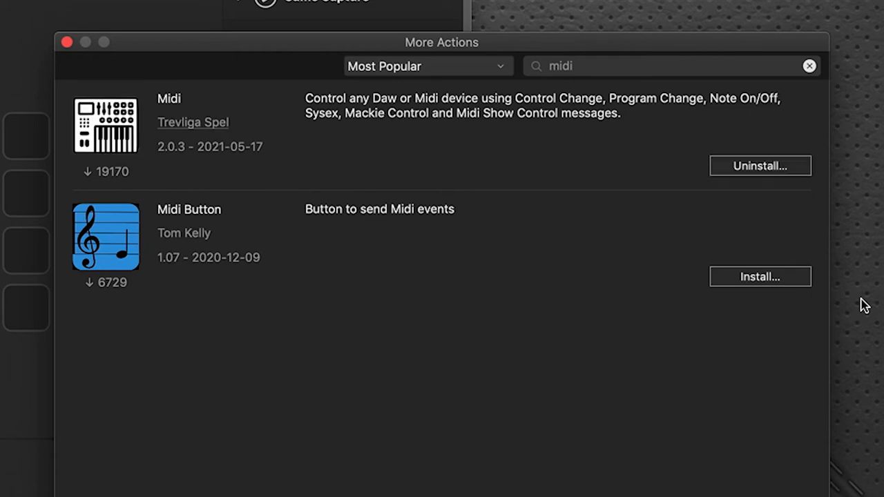
{"action": "left_click", "coordinate": [67, 42]}
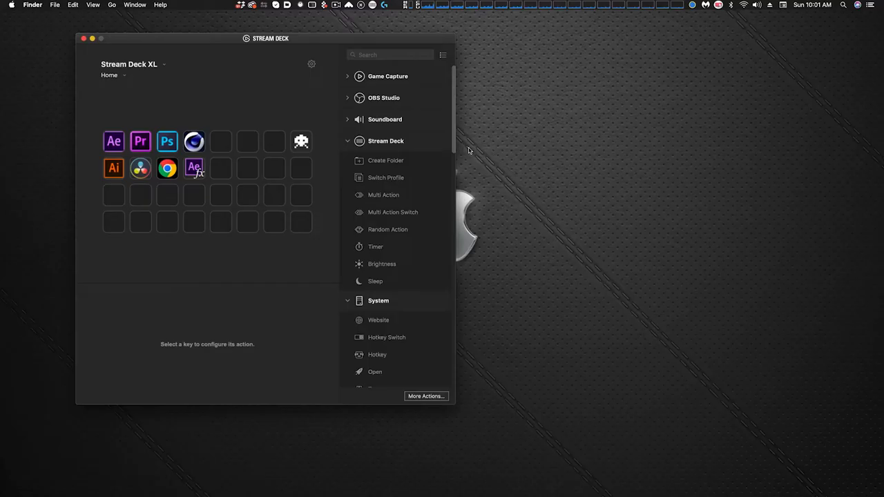
- Start a profile import from Preferences > Profiles, showing the StreamDeck Profile Mac folder
{"action": "left_click", "coordinate": [313, 64]}
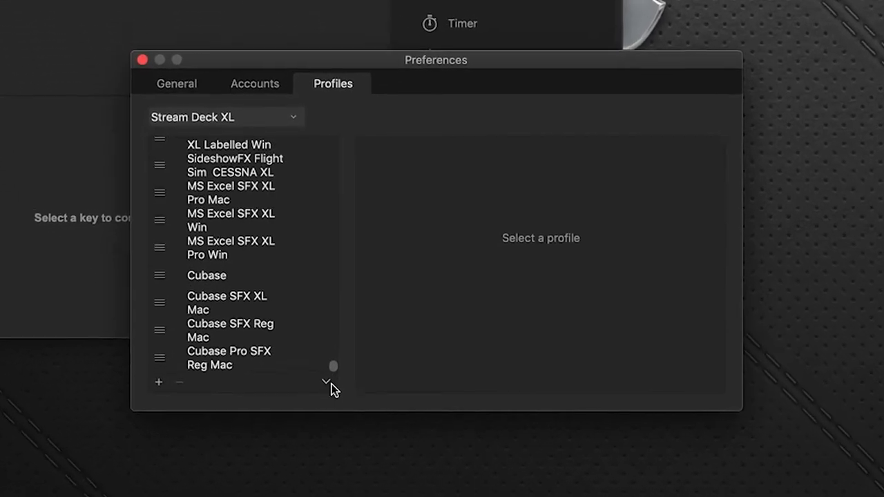
{"action": "left_click", "coordinate": [330, 382]}
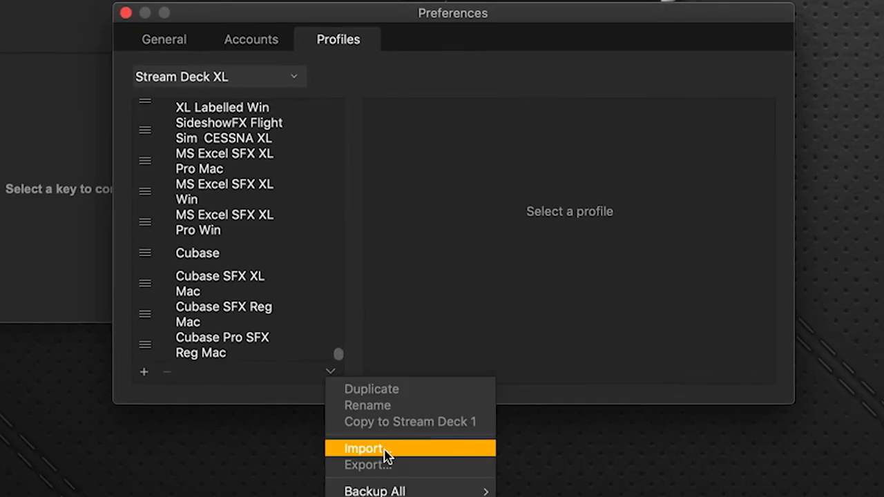
{"action": "left_click", "coordinate": [362, 448]}
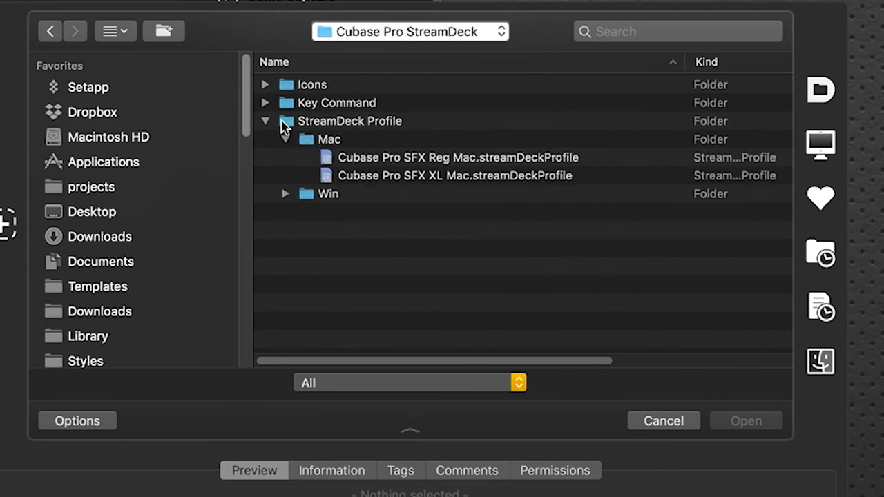
- Import the Cubase Pro SFX .streamDeckProfile from the StreamDeck Profile > Mac folder
{"action": "left_click", "coordinate": [265, 122]}
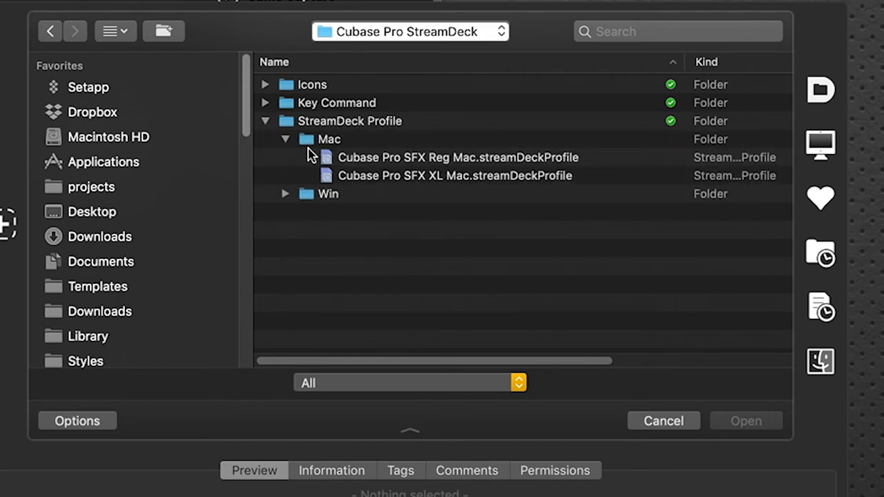
{"action": "mouse_move", "coordinate": [337, 151]}
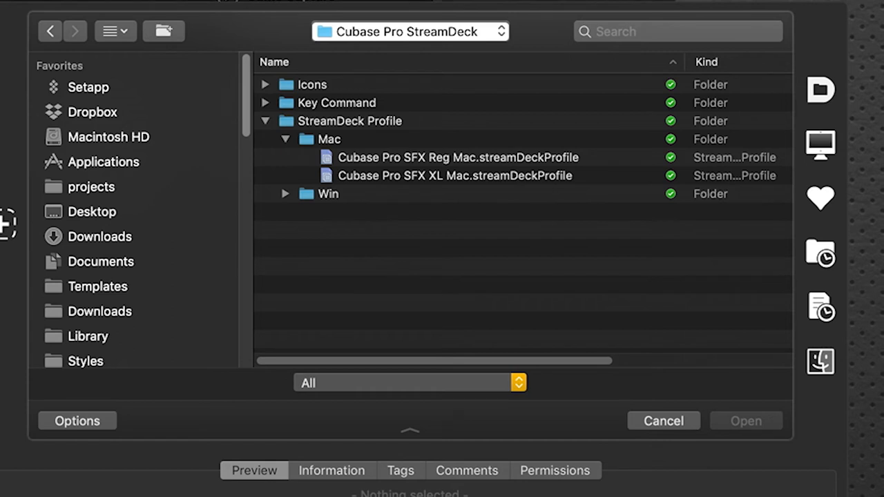
{"action": "left_click", "coordinate": [455, 176]}
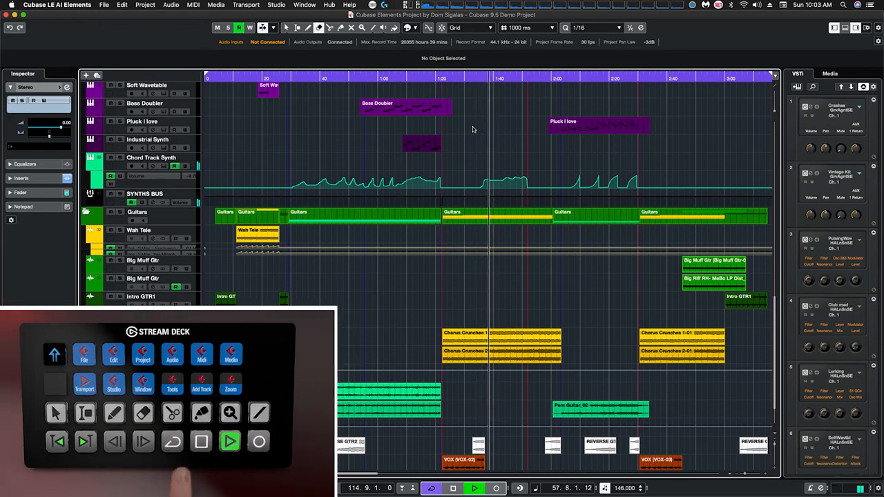
- Show the MixConsole in the Cubase project window using the Stream Deck key
{"action": "left_click", "coordinate": [81, 442]}
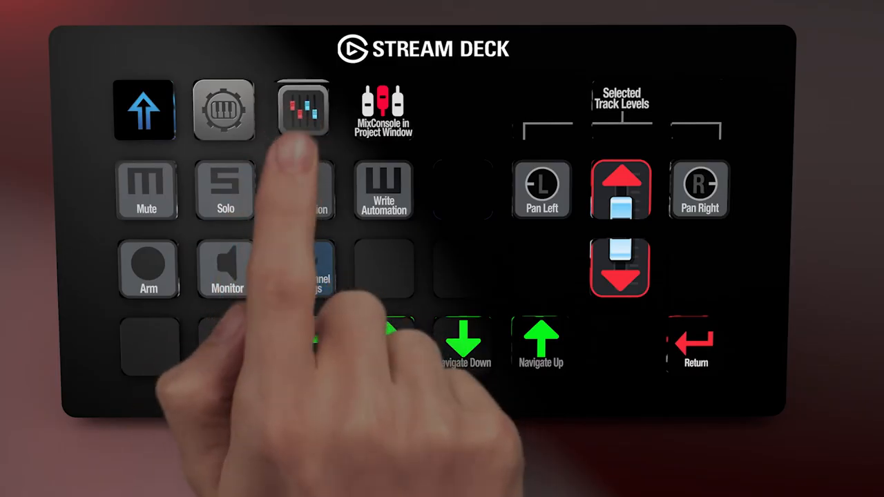
{"action": "left_click", "coordinate": [303, 109]}
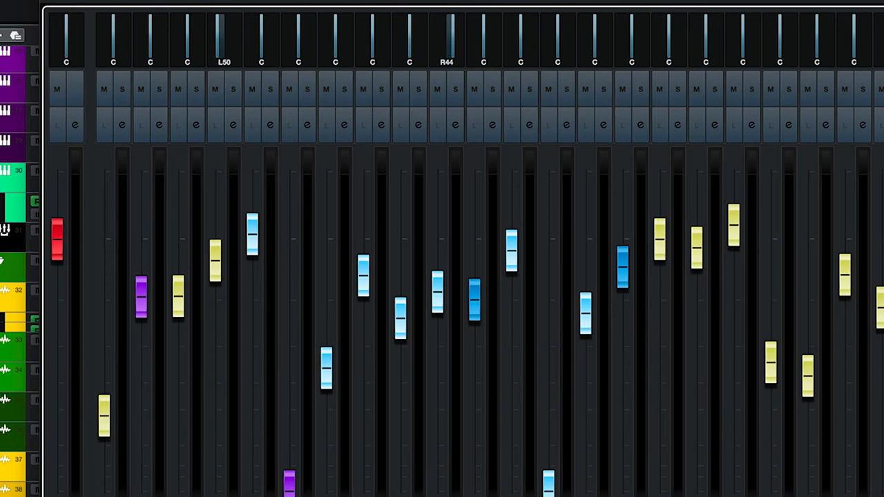